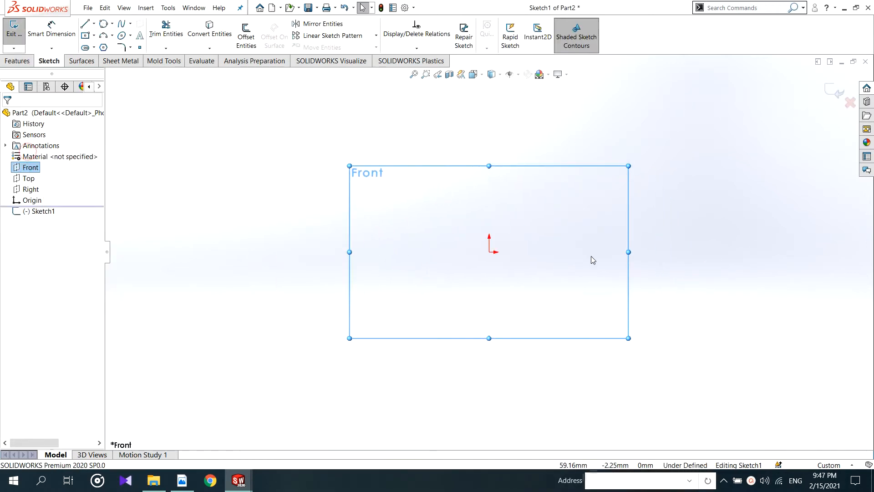
- Draw a vertical centreline through the sketch origin with the Centerline tool
click(85, 22)
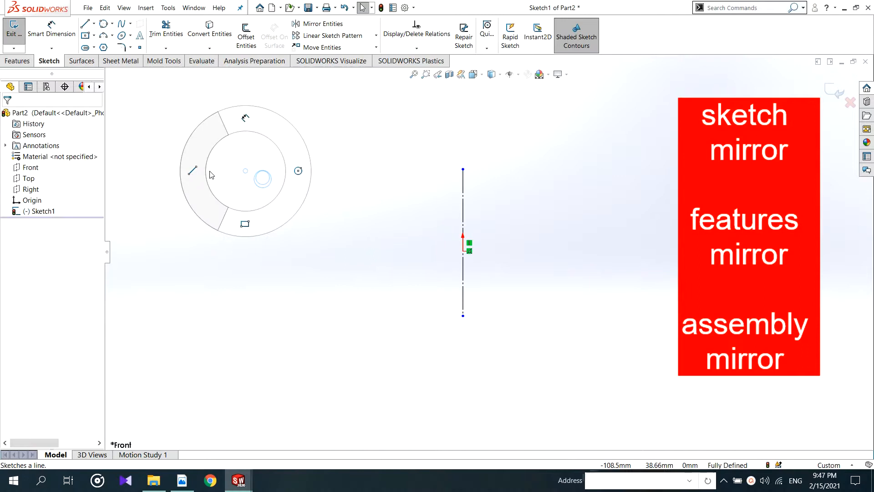
click(102, 24)
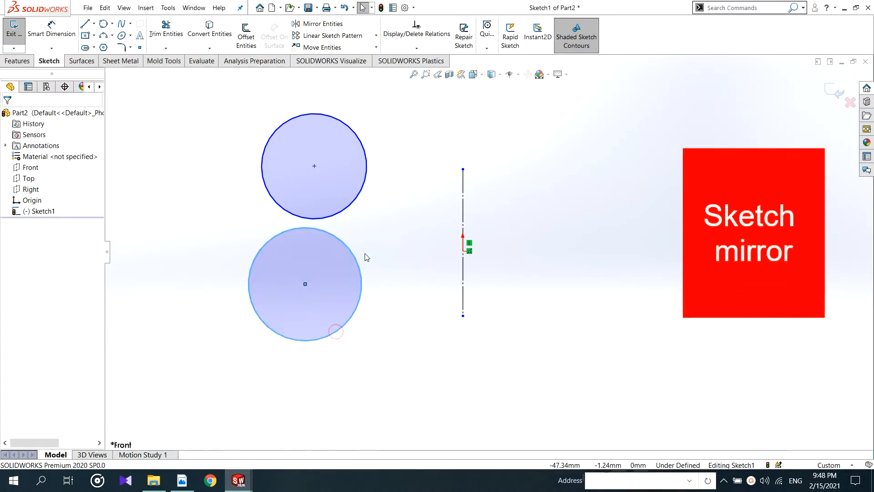
- Sketch two circles left of the centreline, relate their centres vertically and begin dimensioning to the centreline
click(314, 166)
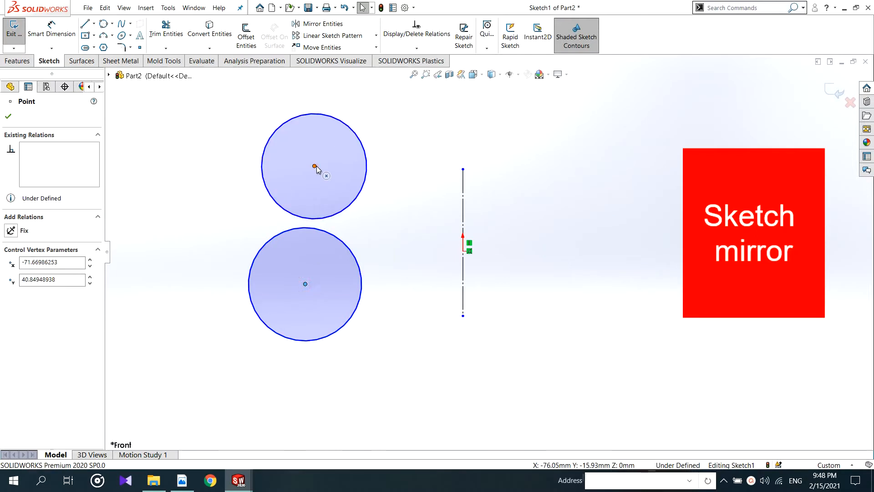
click(305, 283)
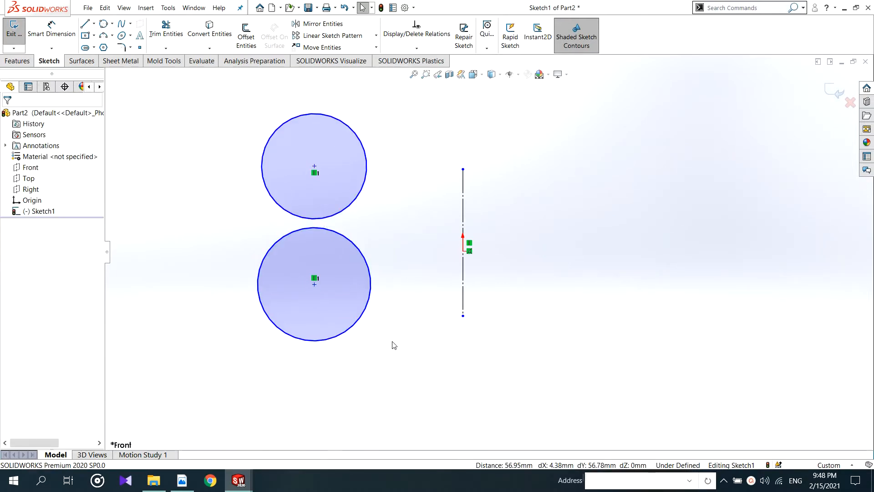
click(314, 285)
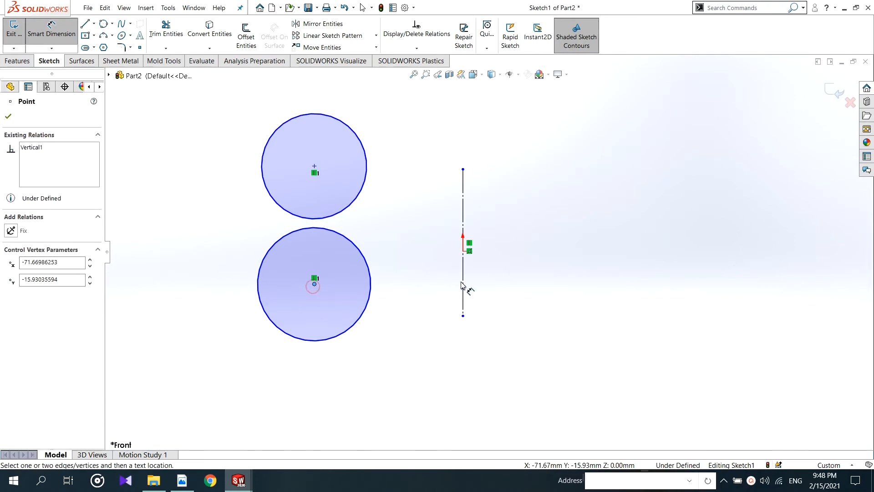
click(314, 284)
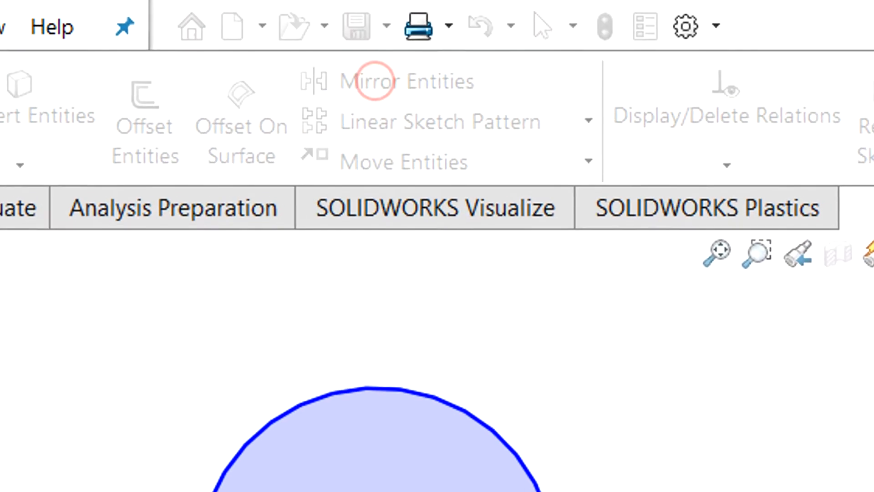
- Mirror both circles (Arc1, Arc2) about the centreline Line1 with Mirror Entities
click(374, 81)
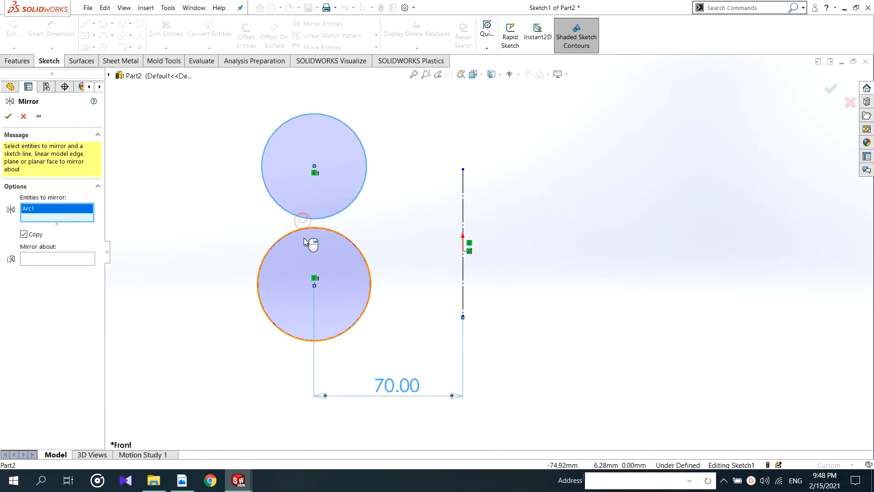
click(315, 284)
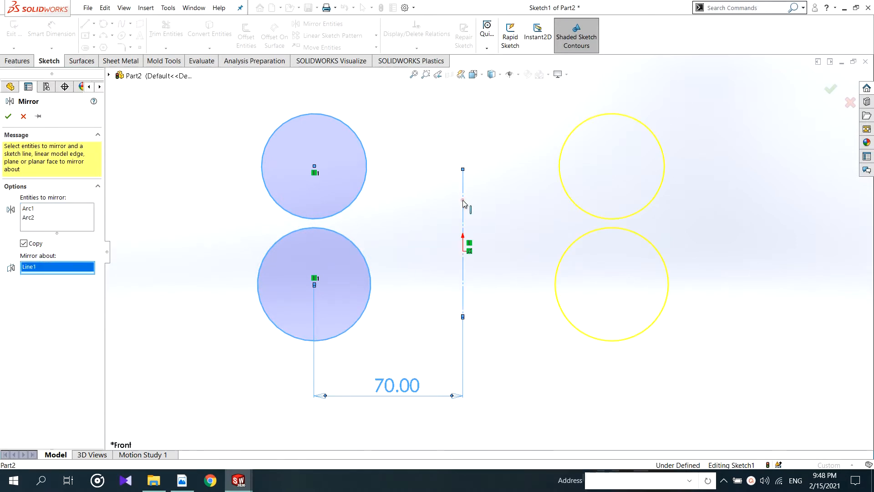
click(7, 116)
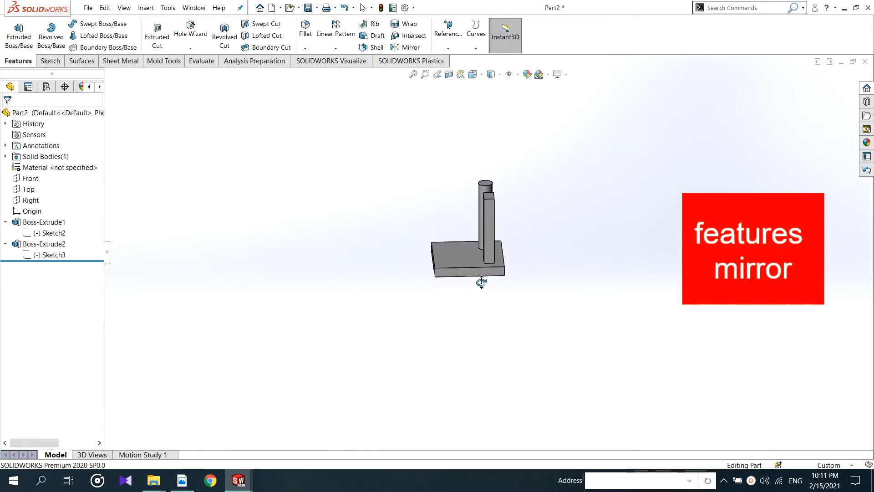
click(28, 178)
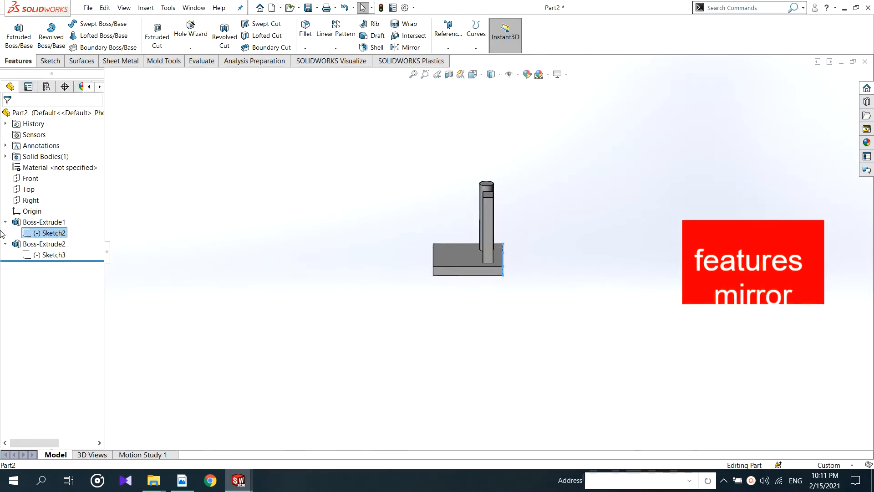
click(43, 221)
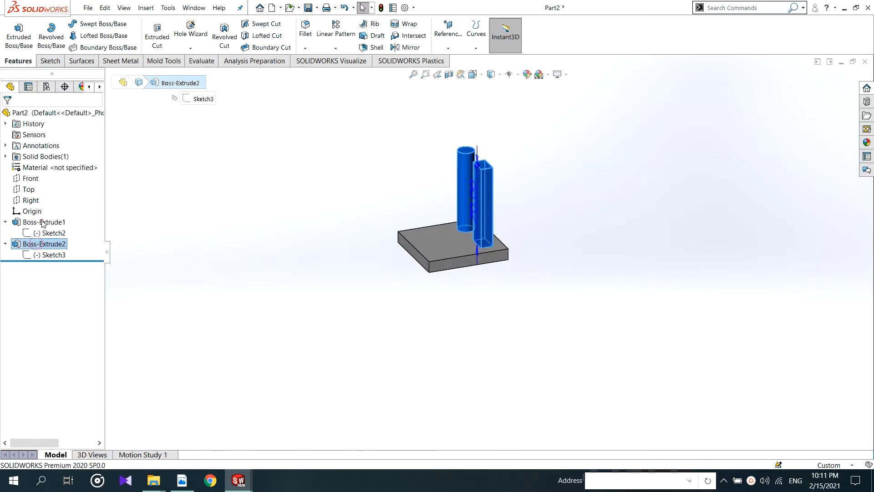
double_click(53, 255)
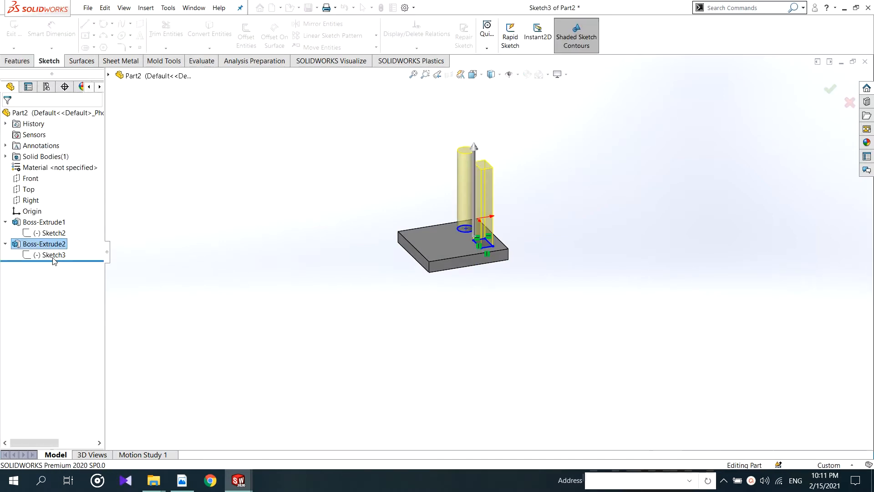
click(830, 89)
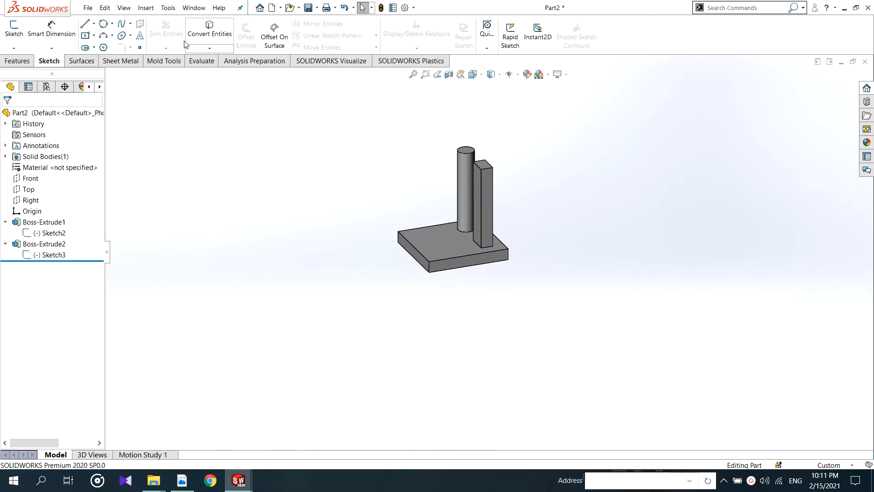
click(19, 61)
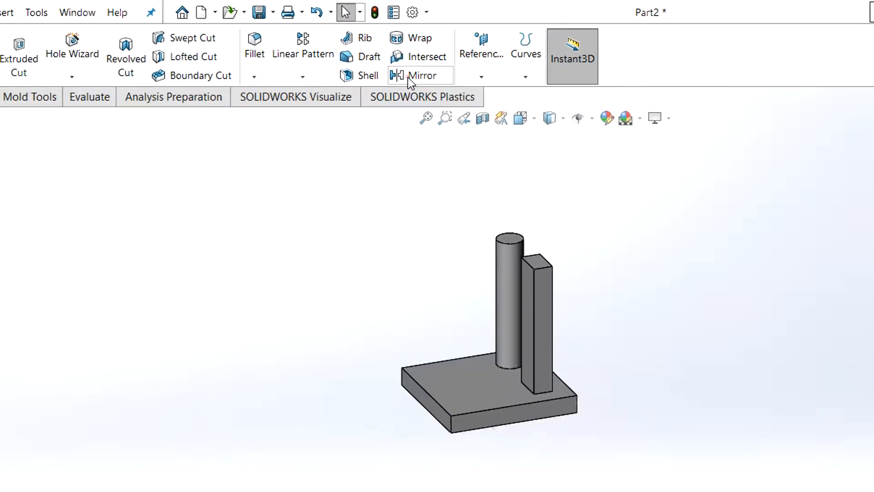
click(422, 76)
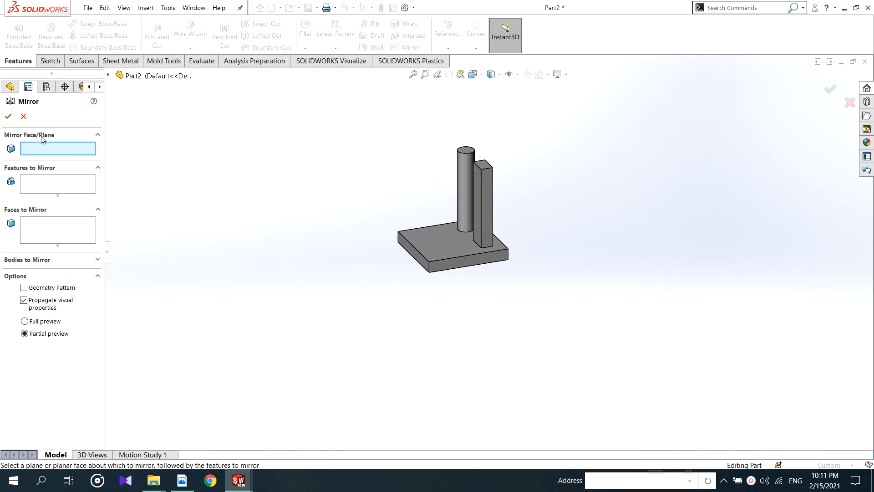
mouse_move(48, 146)
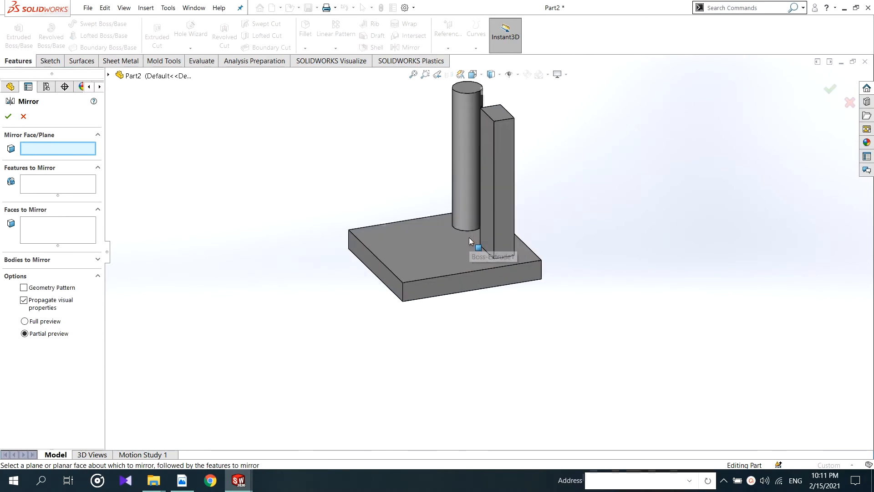
click(456, 252)
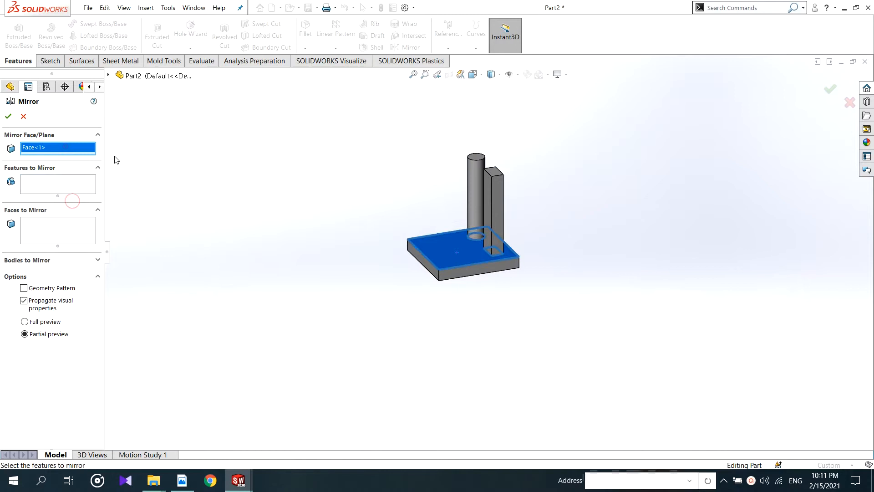
right_click(58, 147)
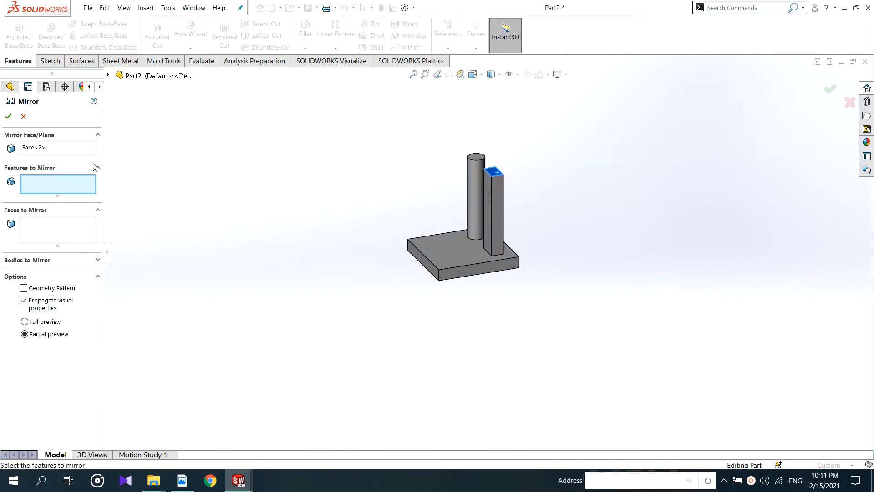
click(57, 147)
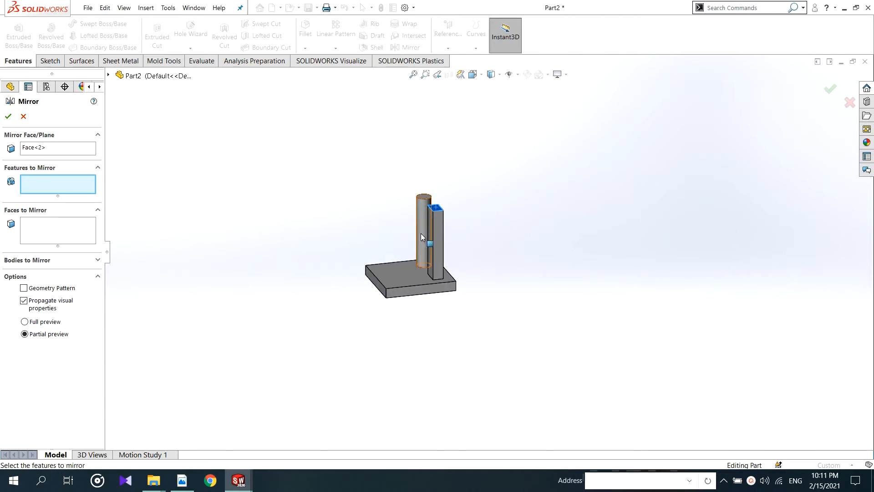
click(423, 234)
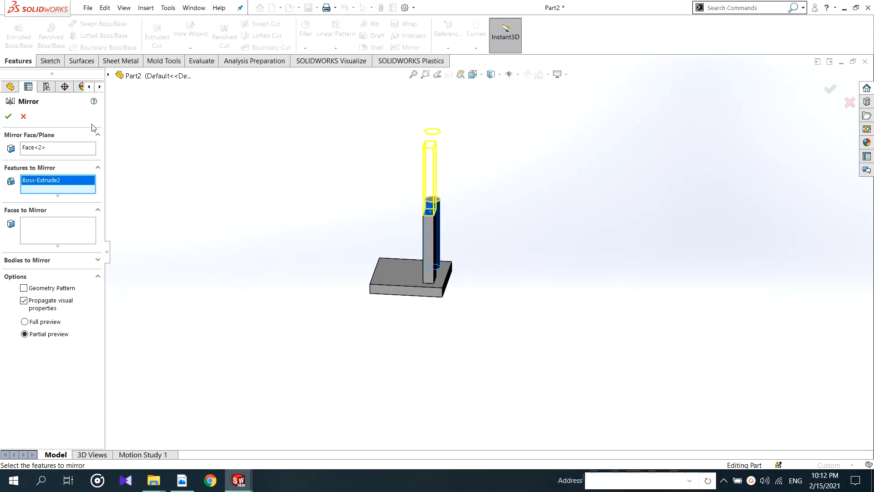
click(8, 116)
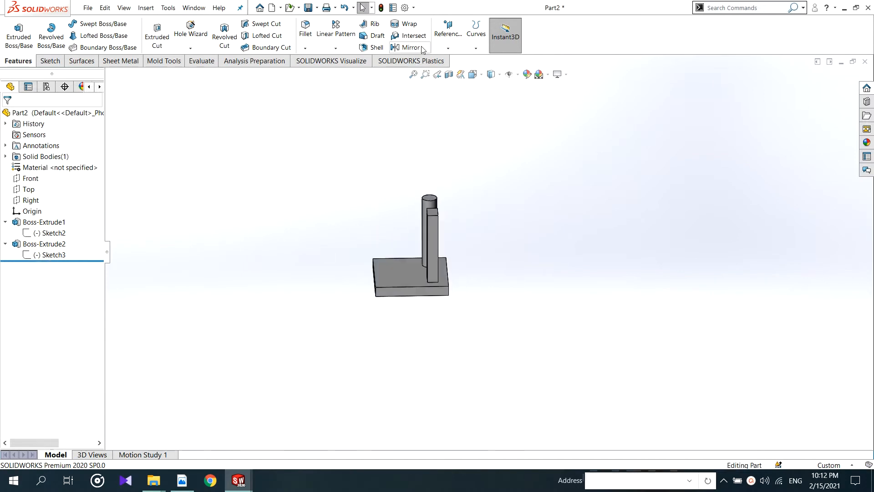
- Mirror the base plate about a selected face, creating the Mirror5 feature
click(407, 47)
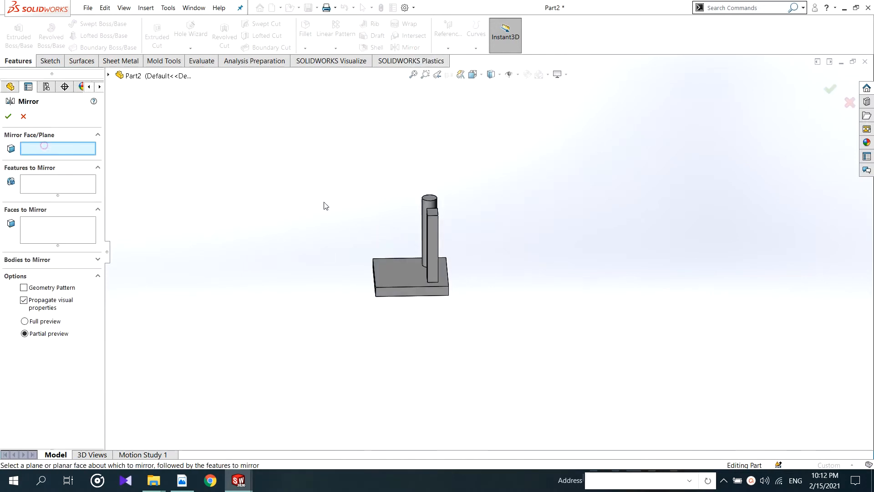
mouse_move(418, 275)
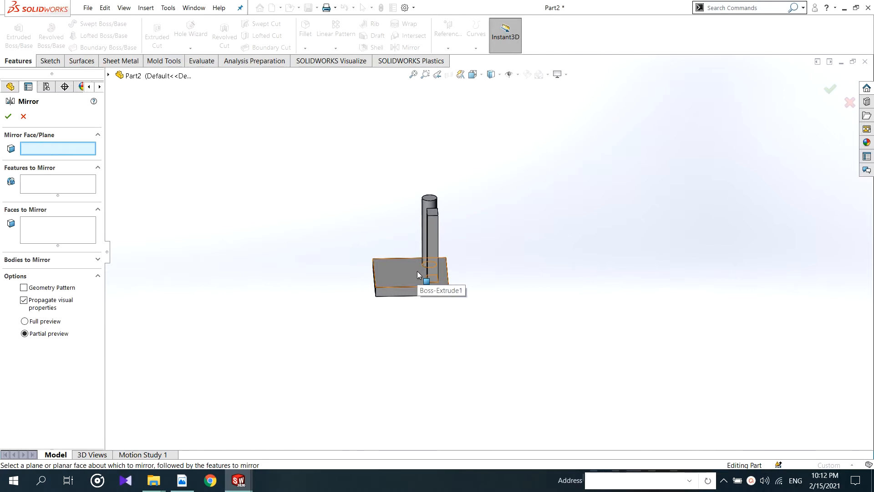
mouse_move(431, 217)
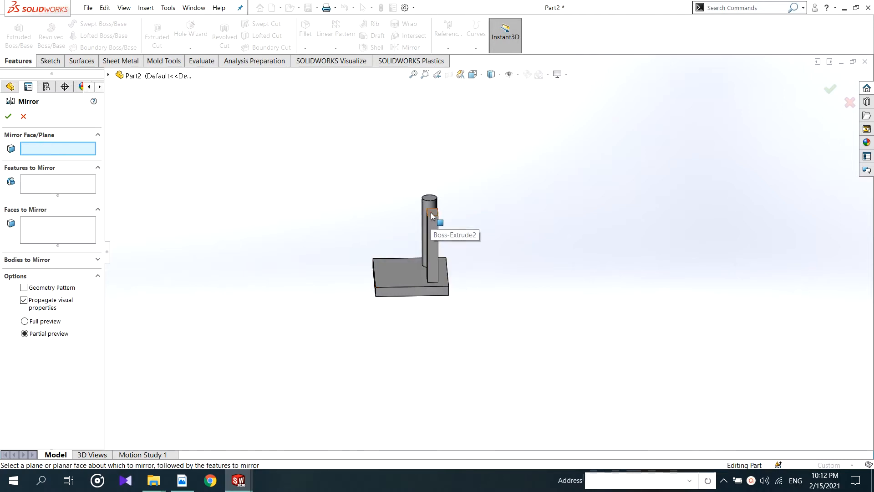
click(429, 223)
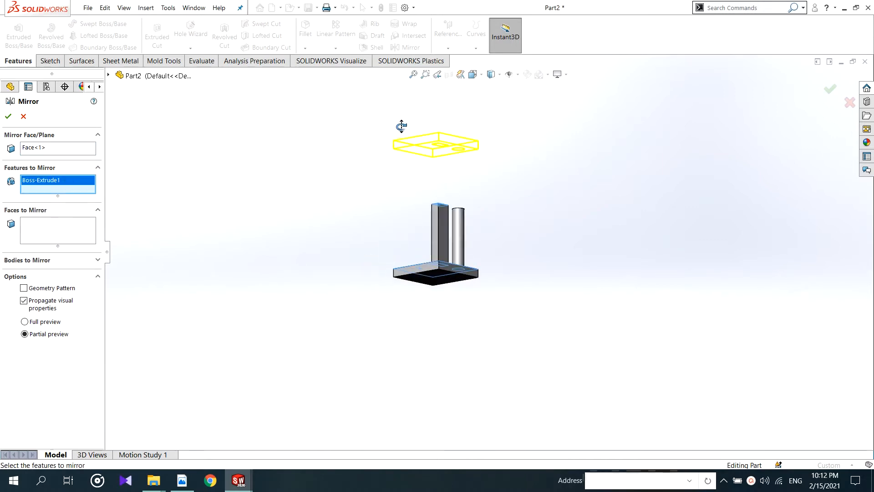
click(8, 116)
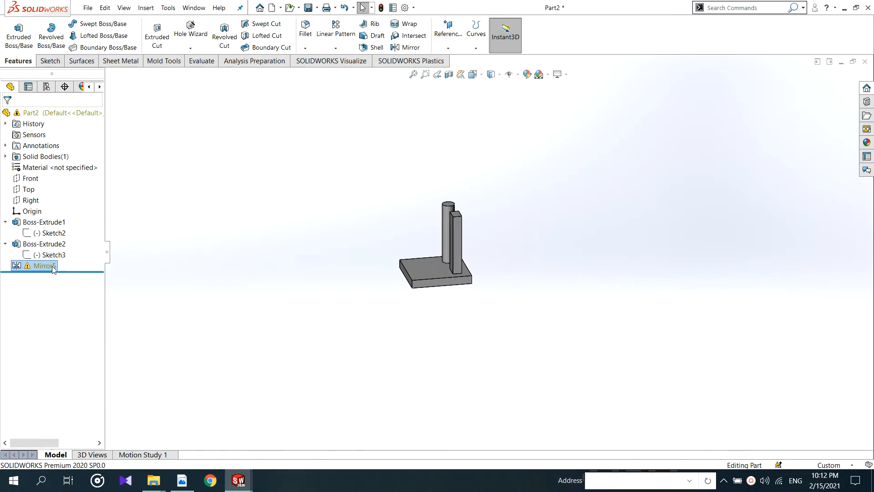
- Edit Mirror5's definition so the part rebuilds without the disjoint-instances warning
right_click(42, 265)
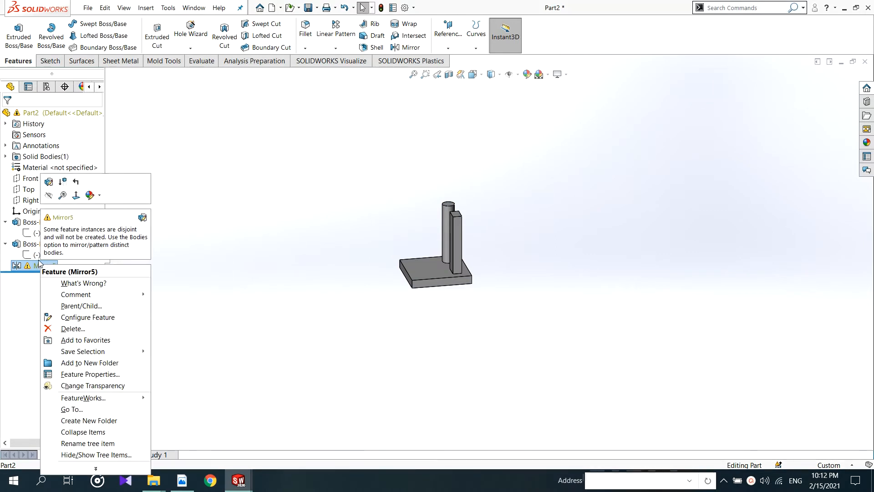
mouse_move(70, 247)
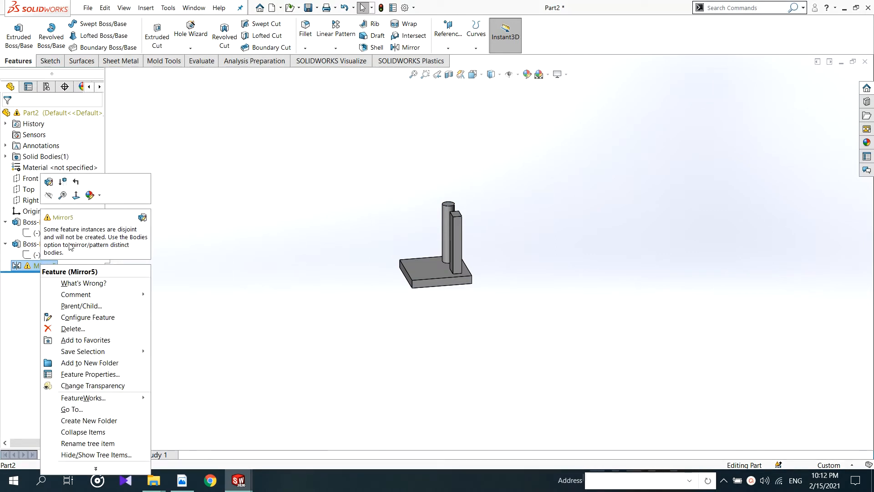
mouse_move(90, 241)
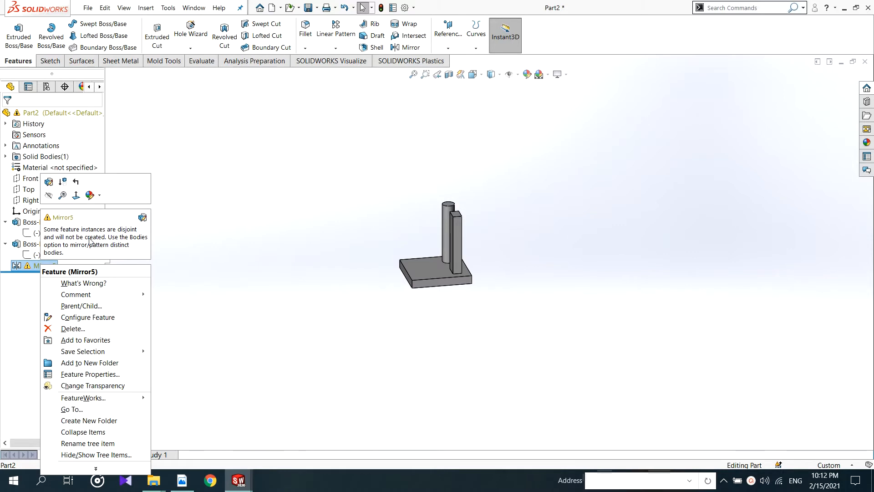
click(88, 317)
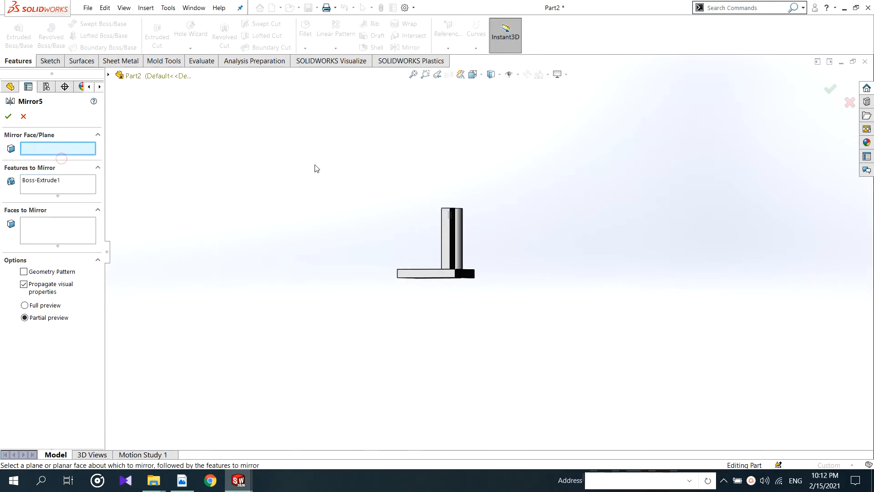
click(440, 260)
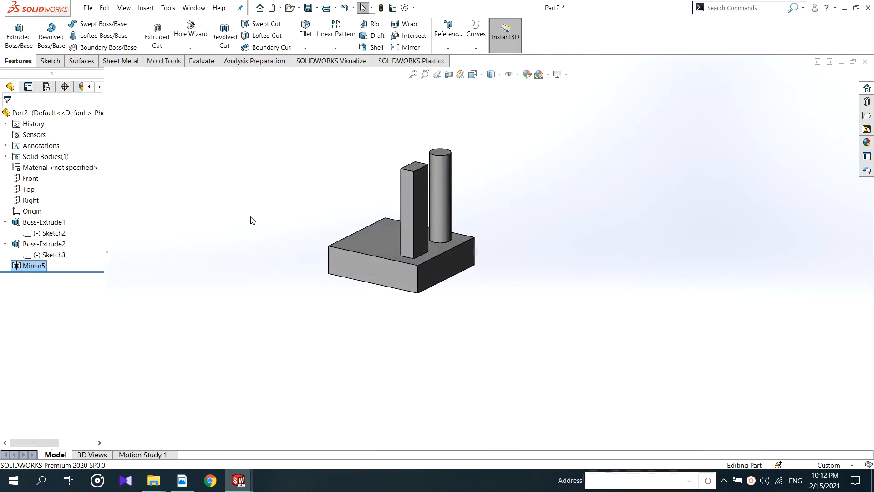
mouse_move(187, 262)
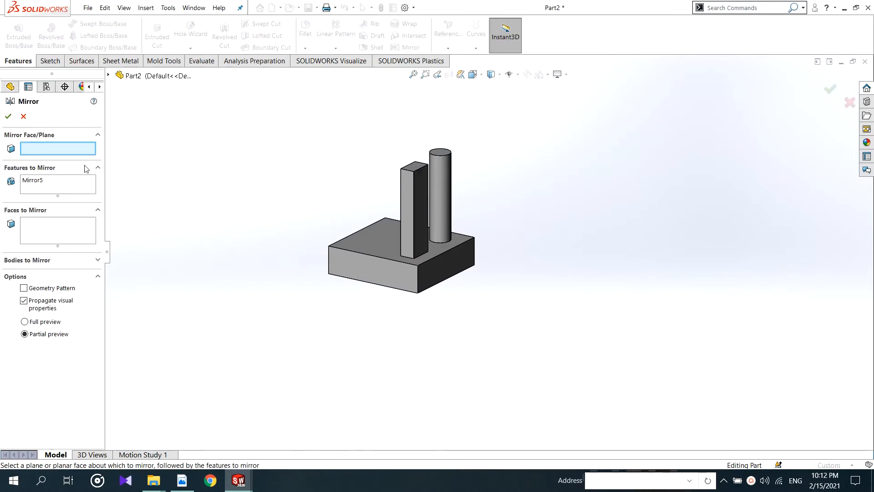
mouse_move(418, 209)
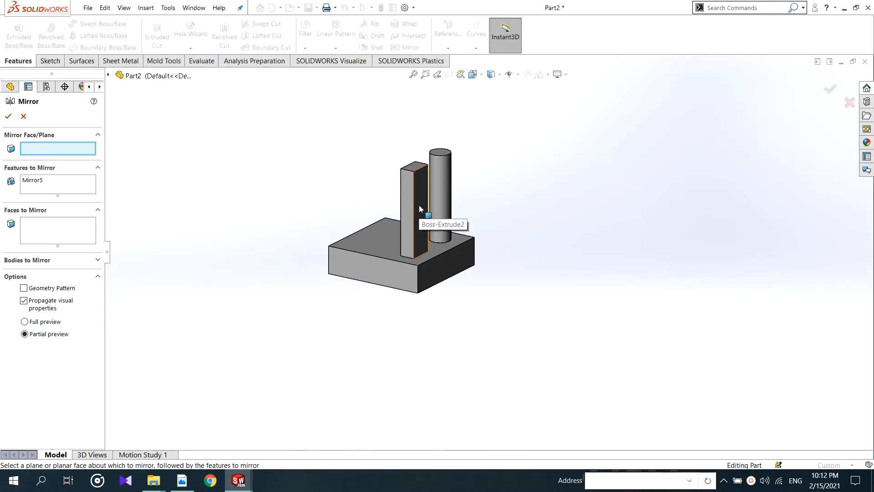
- Create Mirror6 mirroring Boss-Extrude2 across the base's front face
click(420, 209)
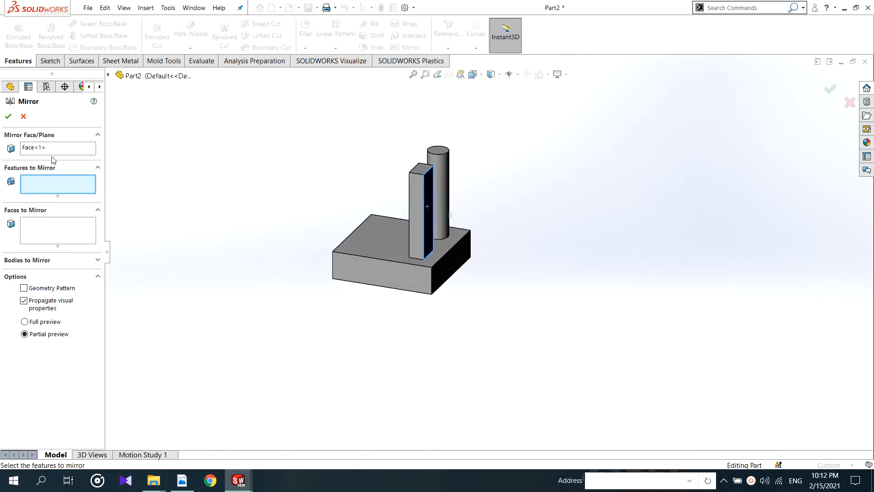
click(419, 200)
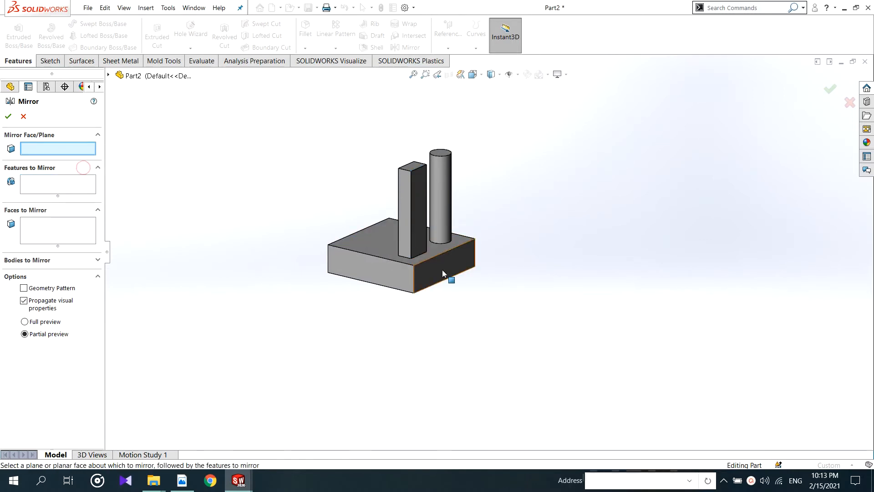
click(412, 226)
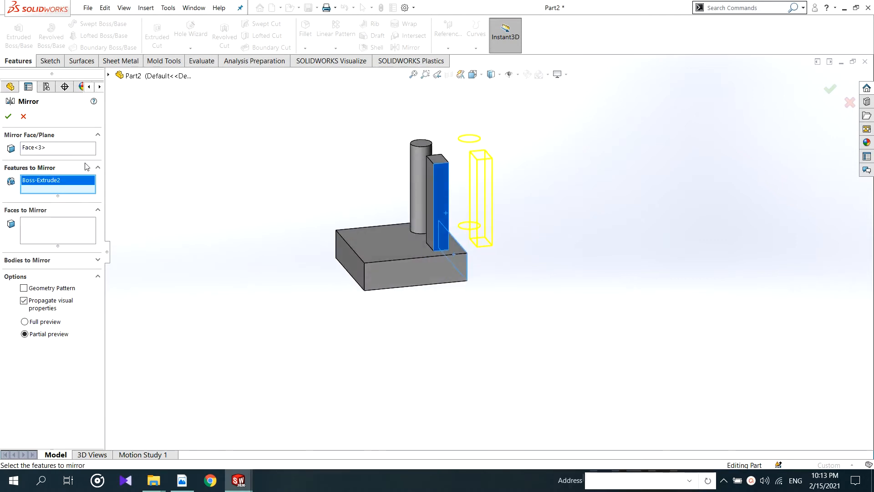
click(8, 117)
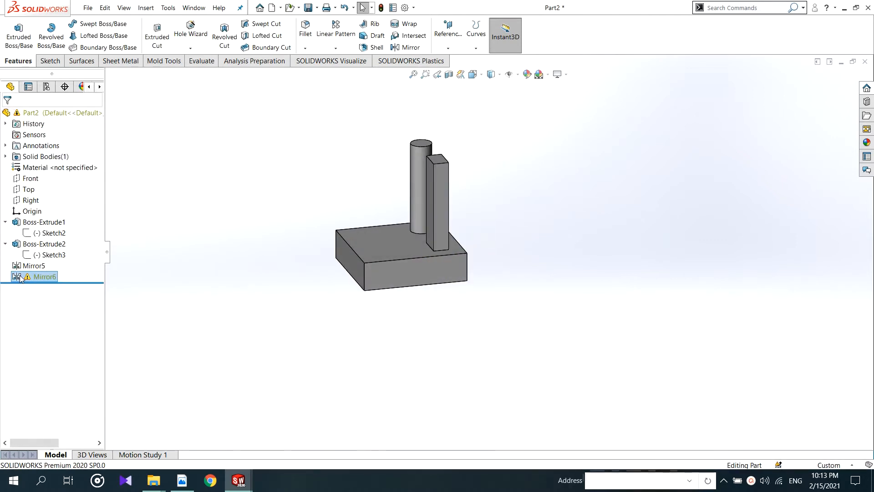
- Reopen Mirror6 and clear its features-to-mirror list, removing the failed mirror
double_click(42, 277)
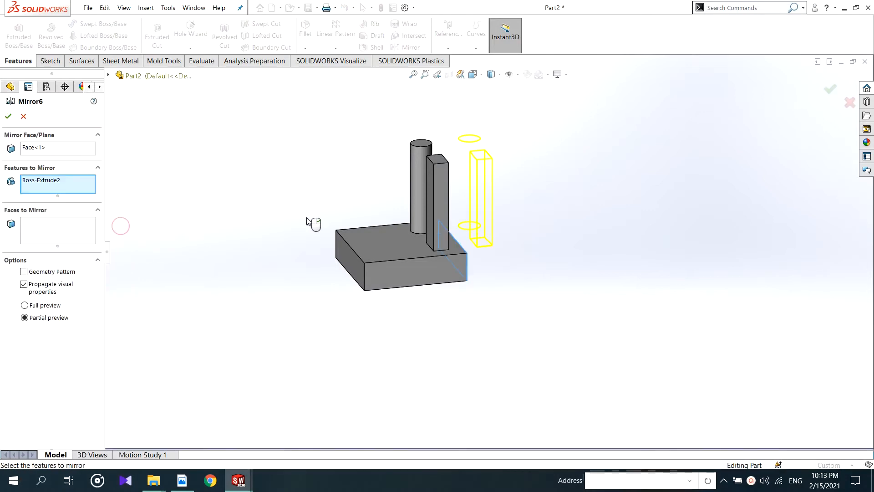
right_click(40, 181)
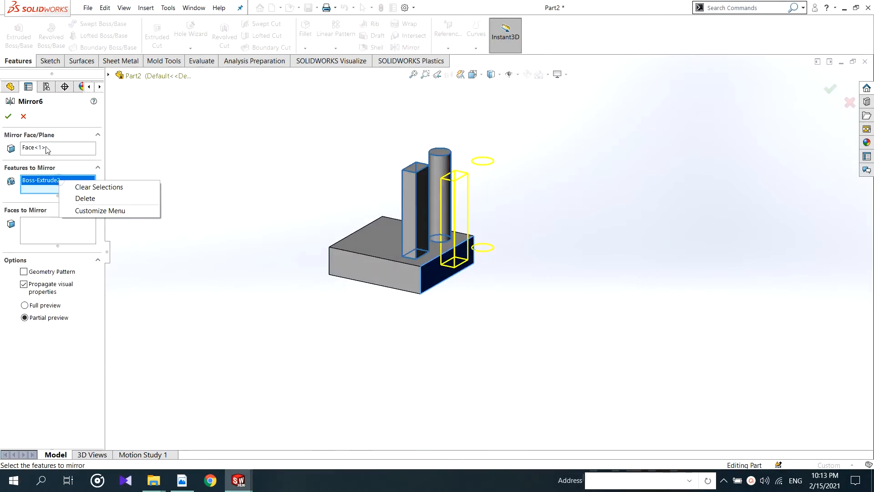
click(98, 186)
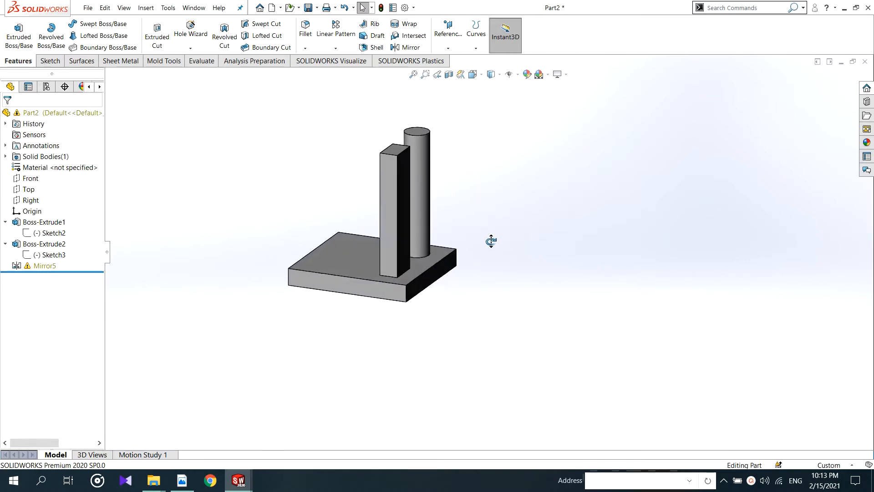
- Edit Mirror5, try the post face and base plate, then clear all its mirror selections
right_click(45, 265)
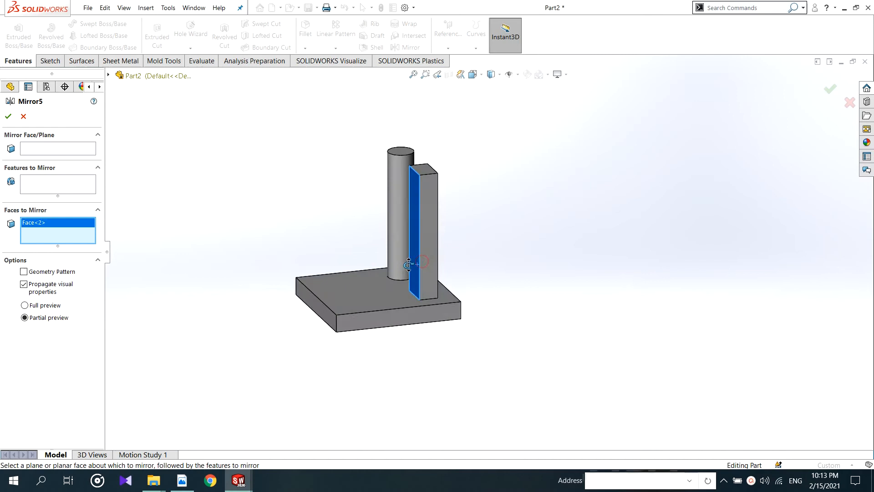
mouse_move(373, 286)
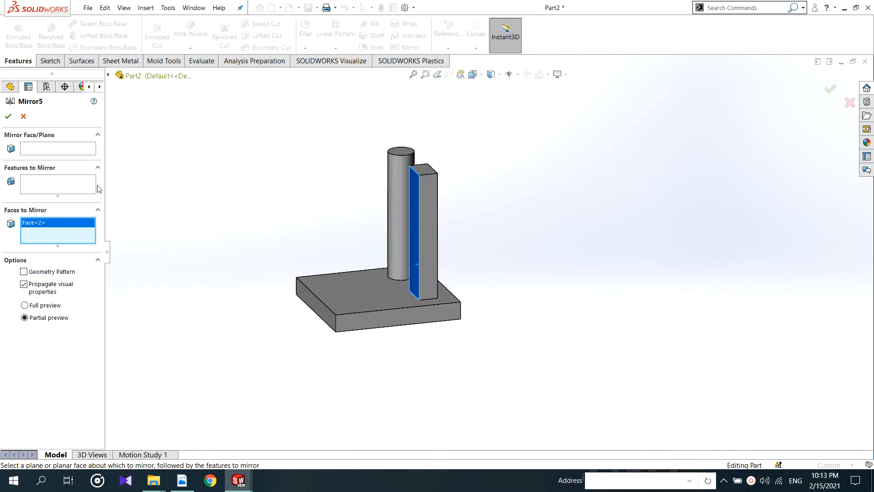
click(58, 147)
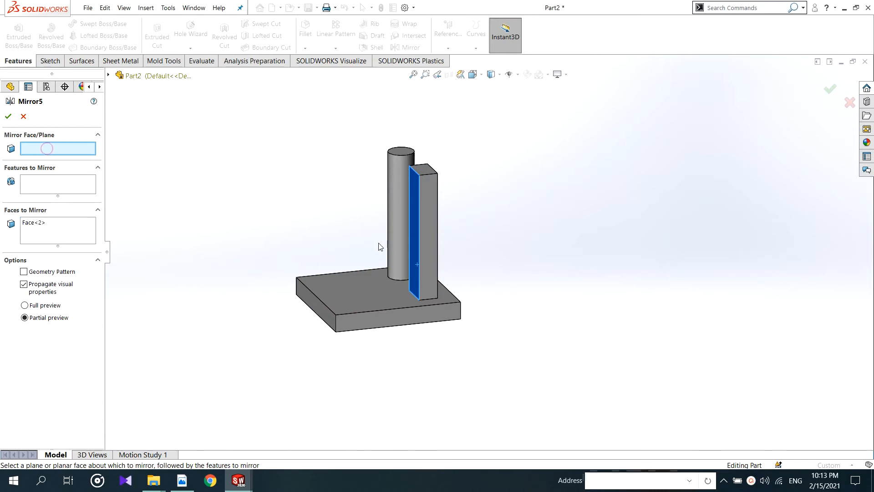
click(416, 245)
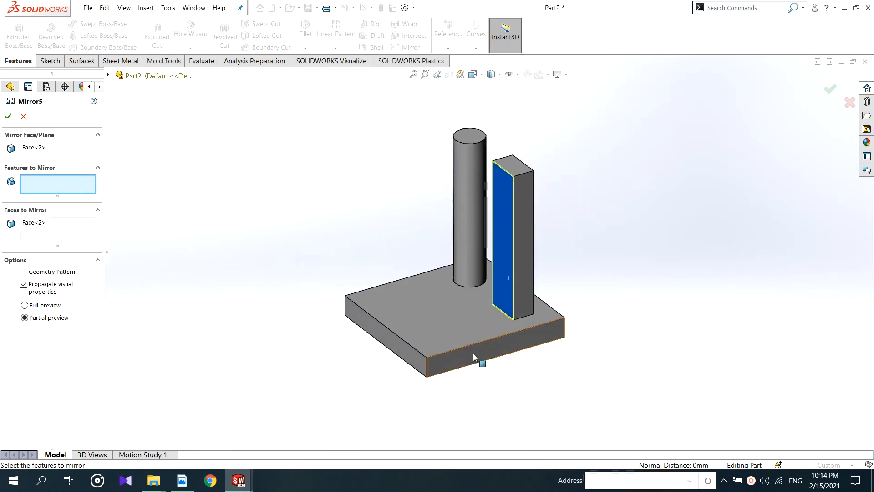
click(481, 363)
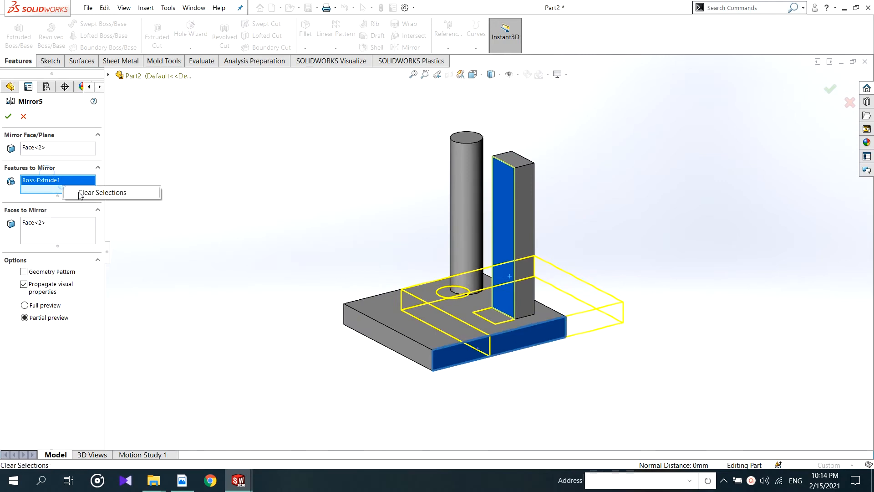
click(102, 192)
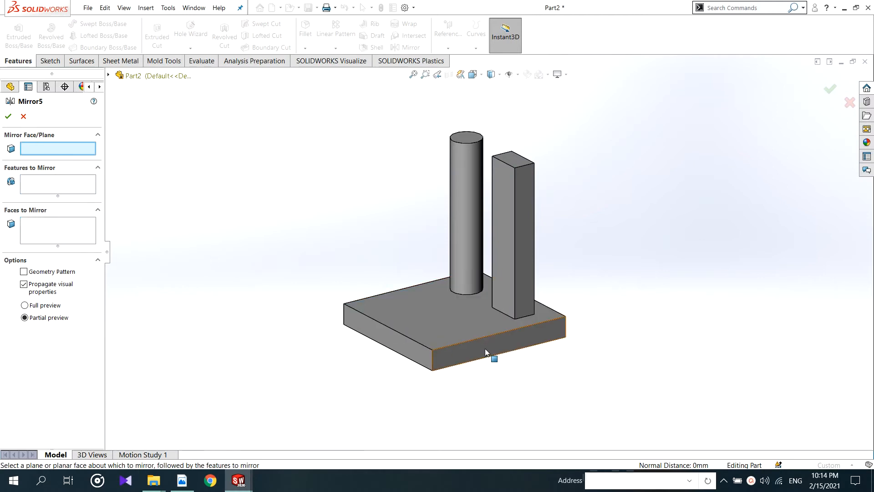
- Pick the base's front and top faces for the mirror and attempt to accept it
click(451, 312)
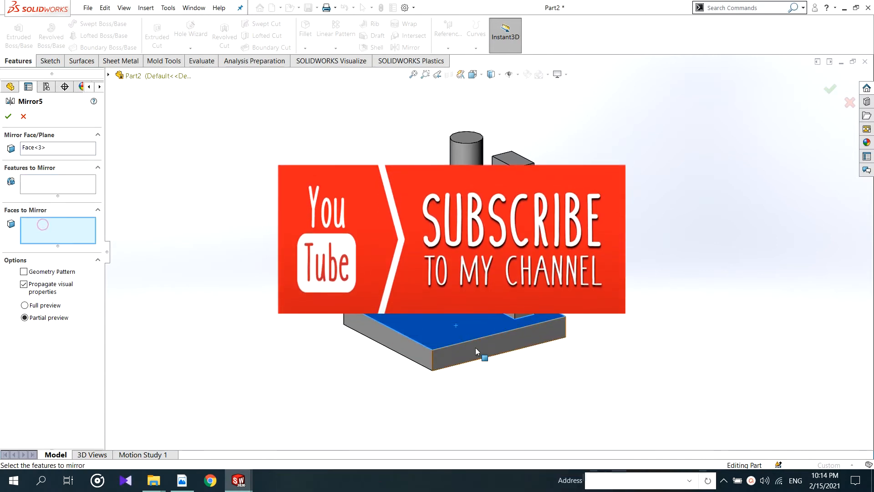
click(476, 351)
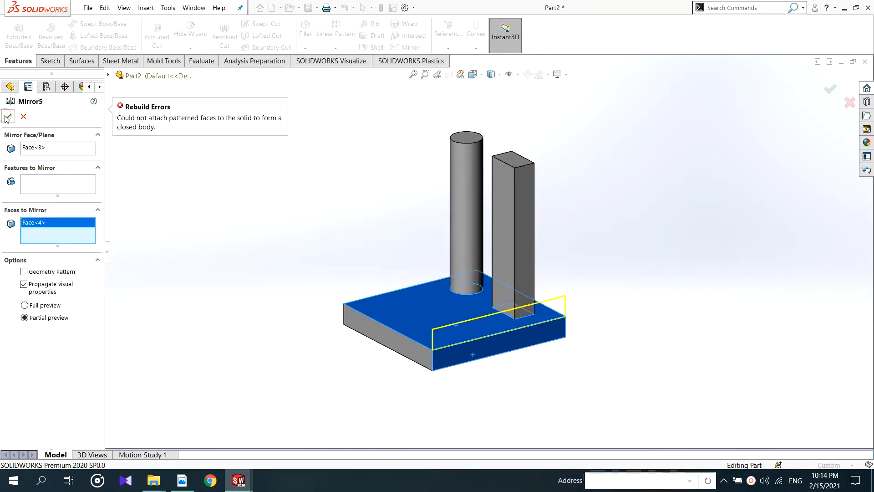
click(23, 271)
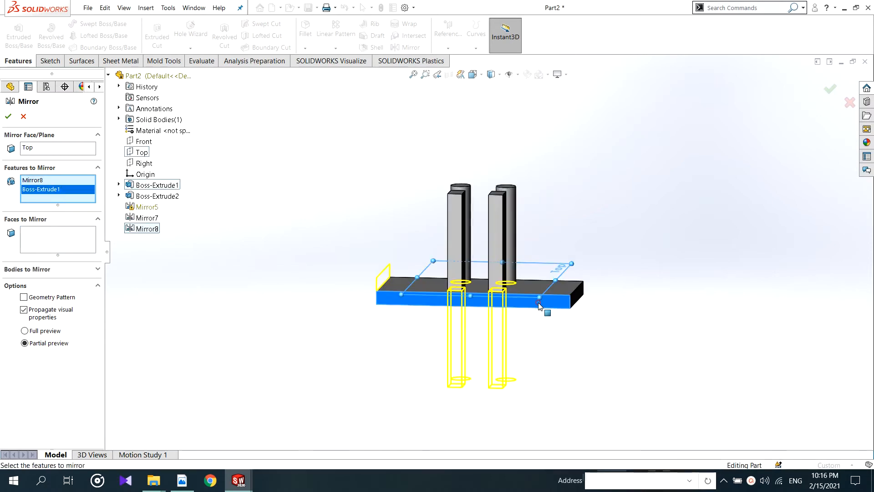
- Clear Features to Mirror and mirror the whole Mirror8 body about the Top plane with merged solids
right_click(39, 189)
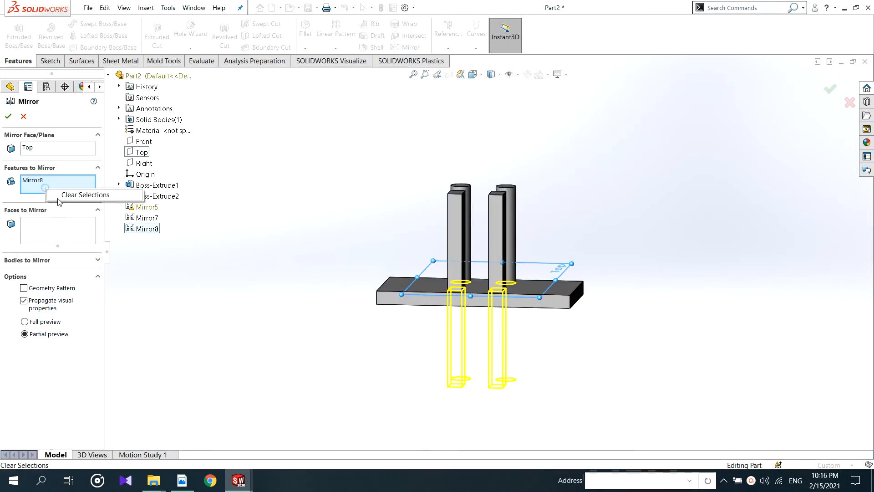
click(85, 195)
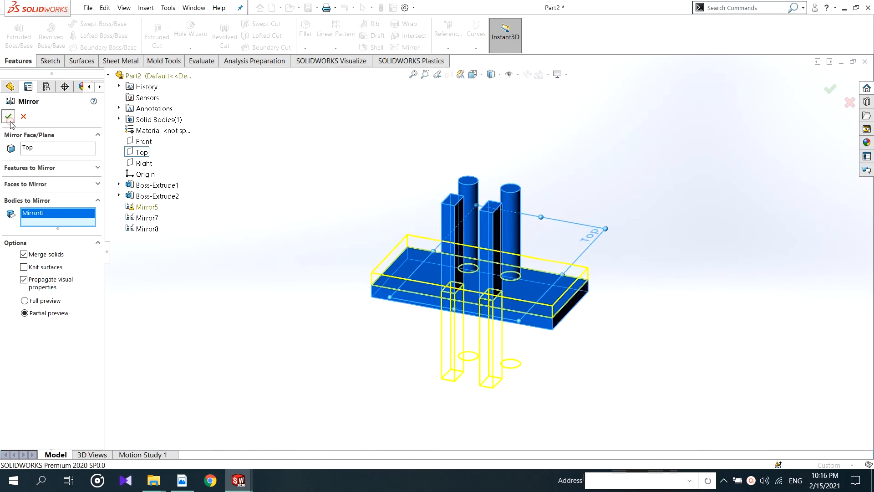
click(8, 116)
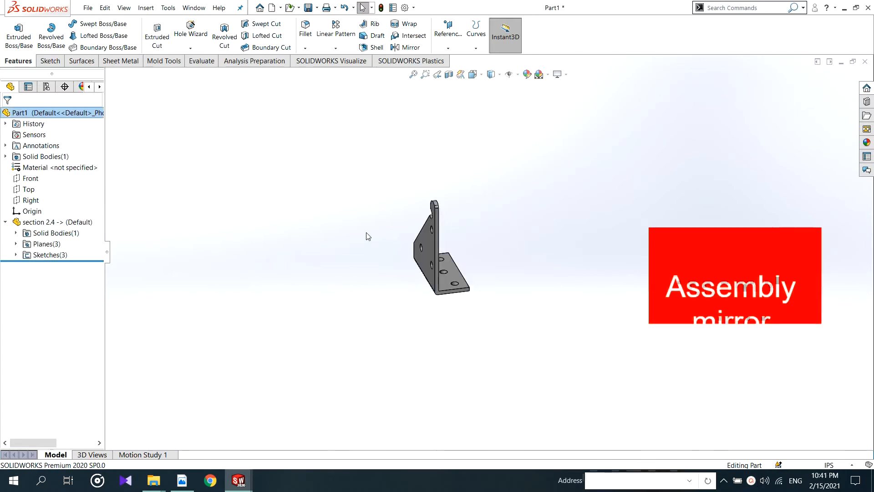
- Make an assembly from the bracket, saving it as Part1 before insertion
click(88, 8)
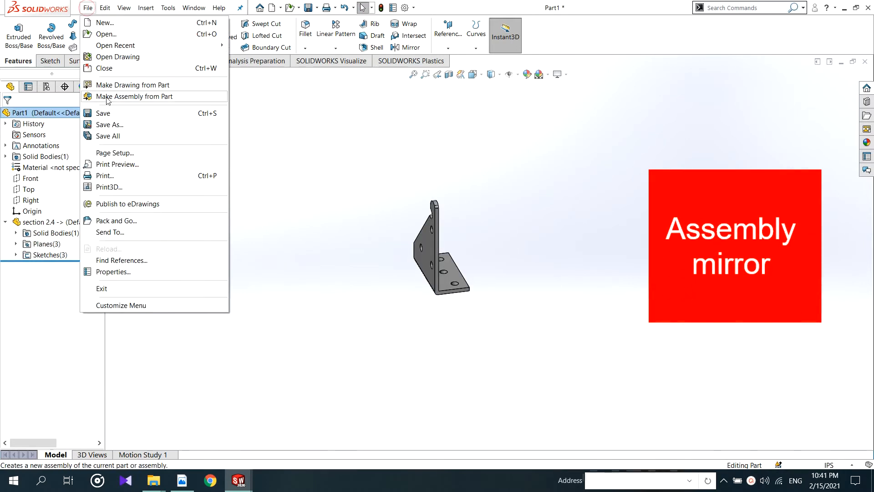
click(134, 96)
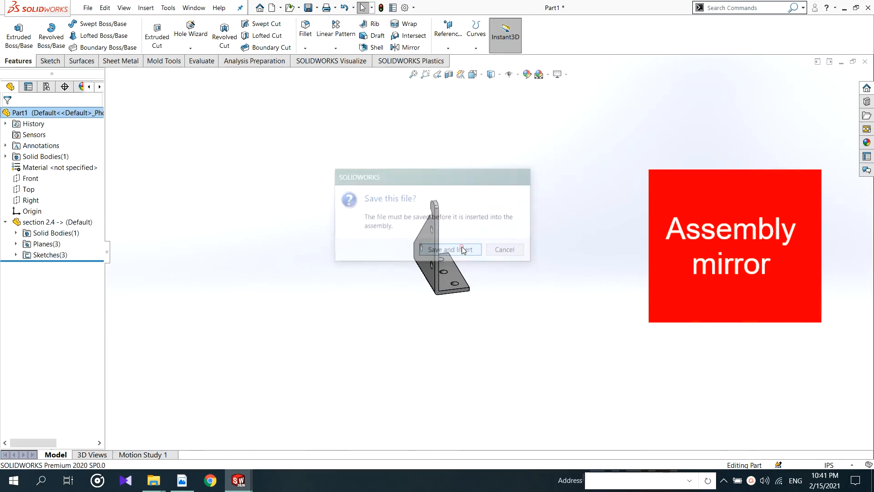
click(448, 249)
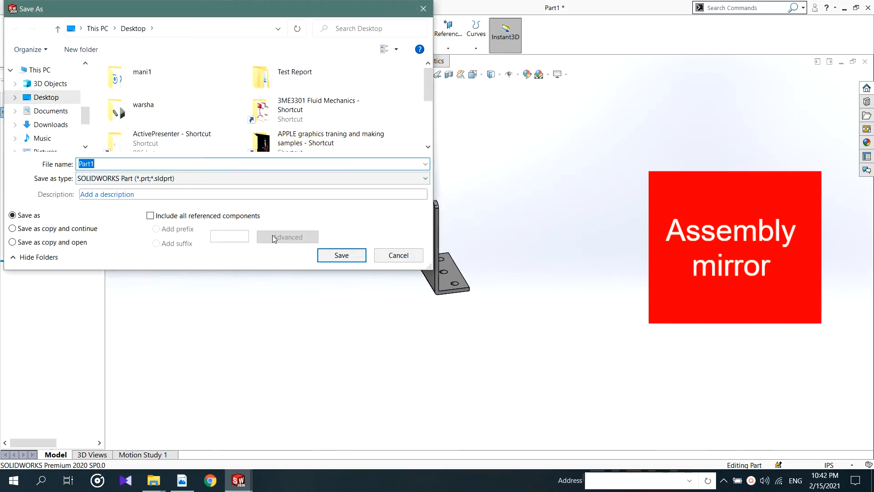
click(341, 255)
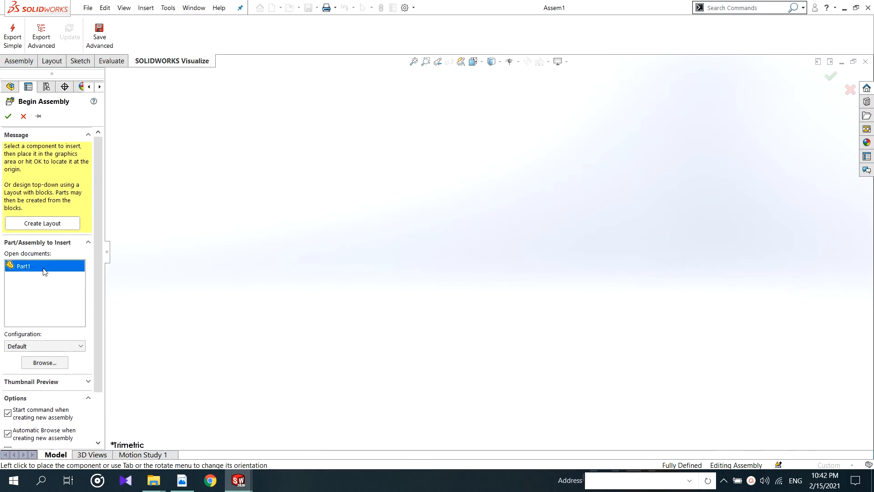
- Fix the bracket at the assembly origin and bring up the Linear Component Pattern dropdown
click(8, 116)
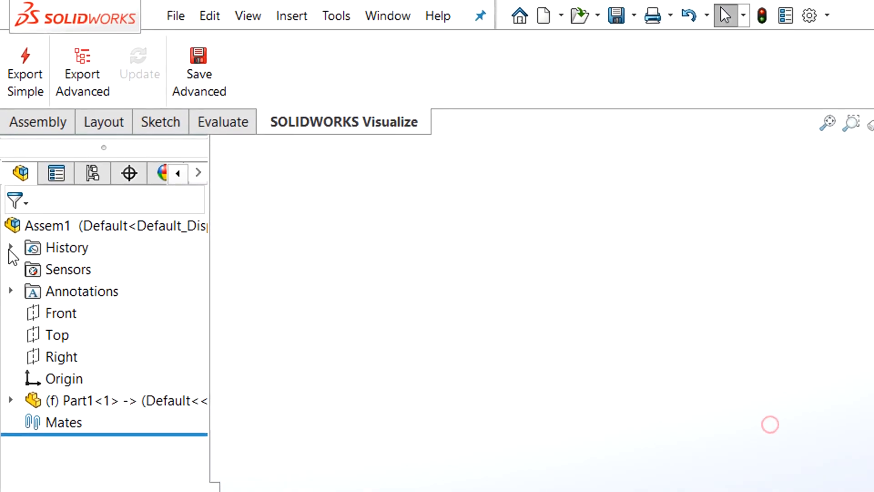
click(40, 121)
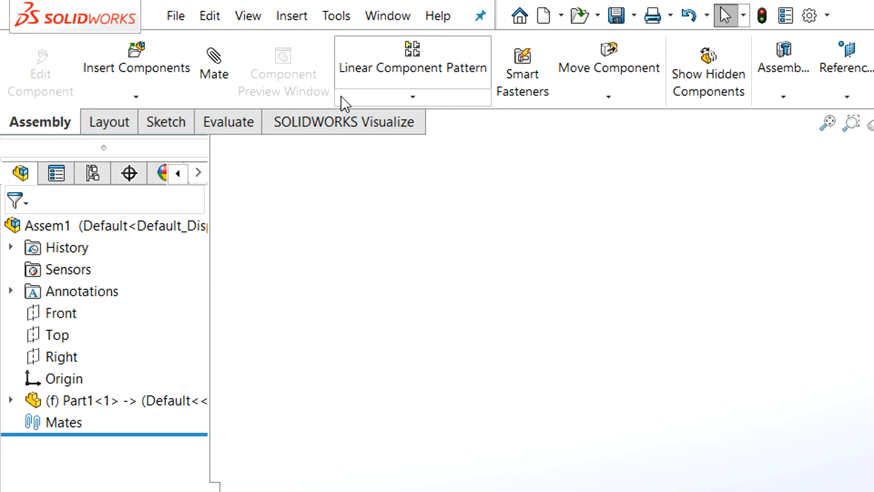
click(413, 96)
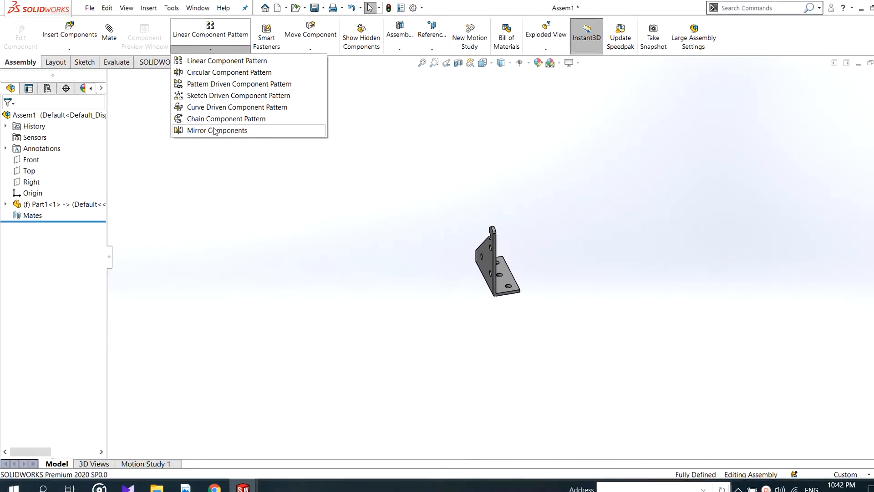
- Mirror Components with the Front plane and Part1-1, advancing to the orientation step preview
click(216, 130)
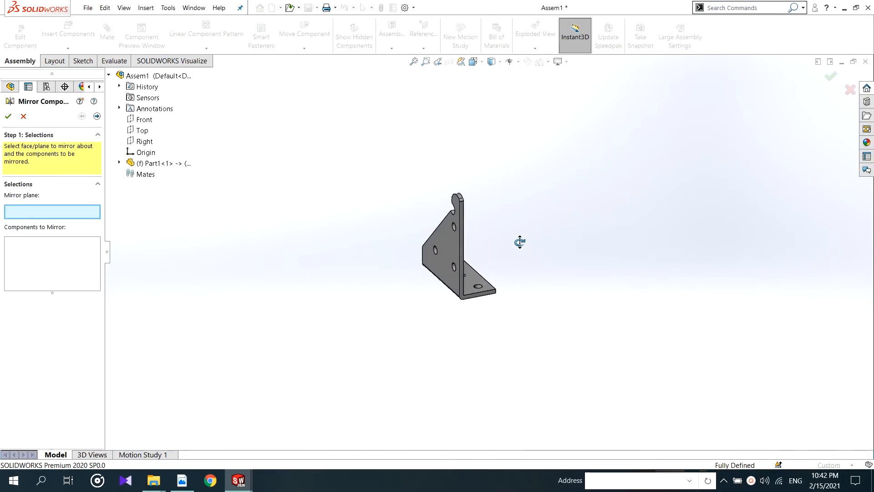
mouse_move(52, 210)
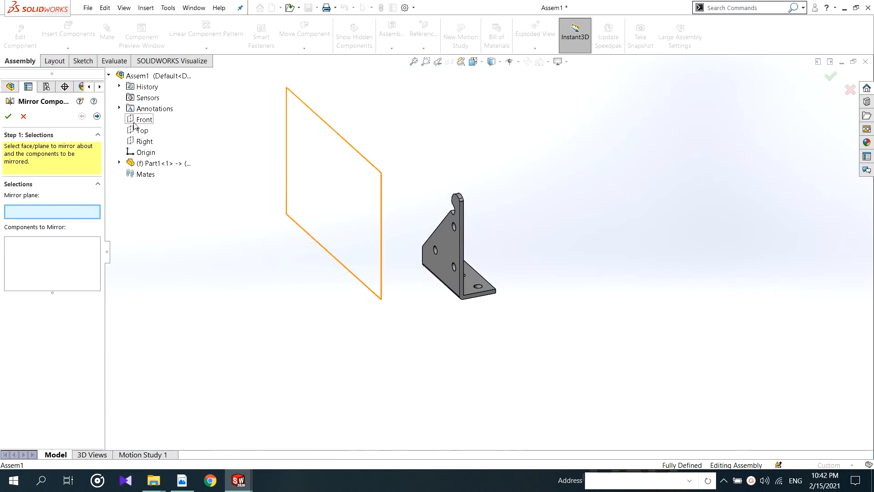
click(144, 119)
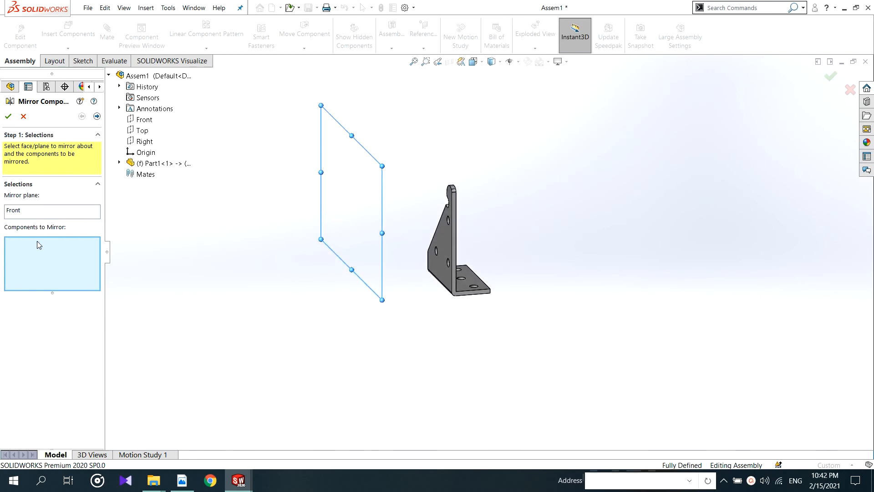
click(440, 251)
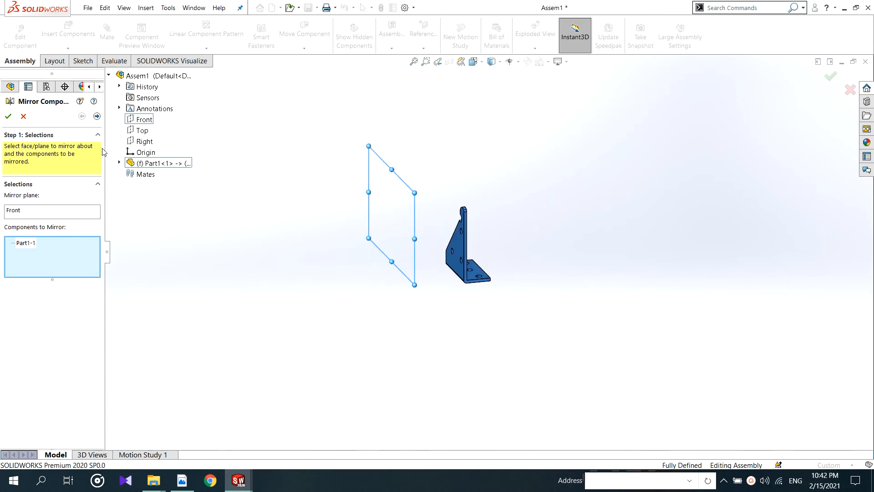
click(98, 115)
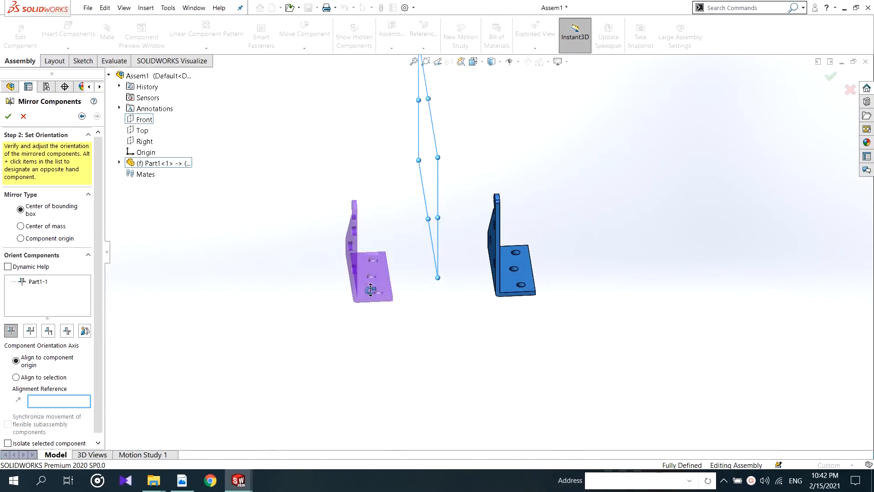
- Try the orientation buttons, choose the opposite-hand version, and advance to the new-file settings
click(29, 330)
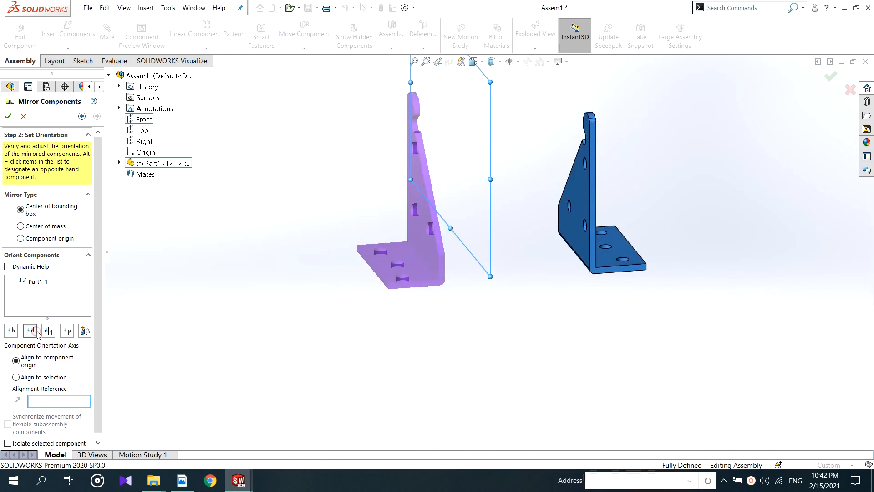
click(67, 330)
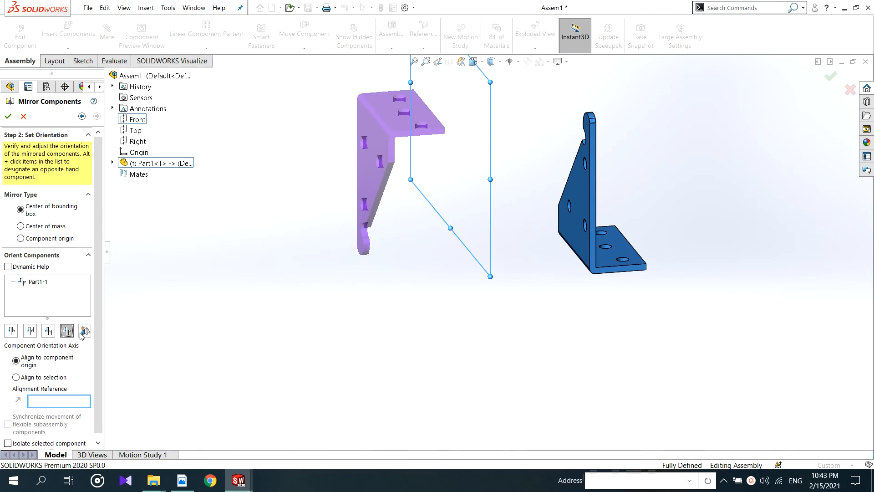
click(84, 330)
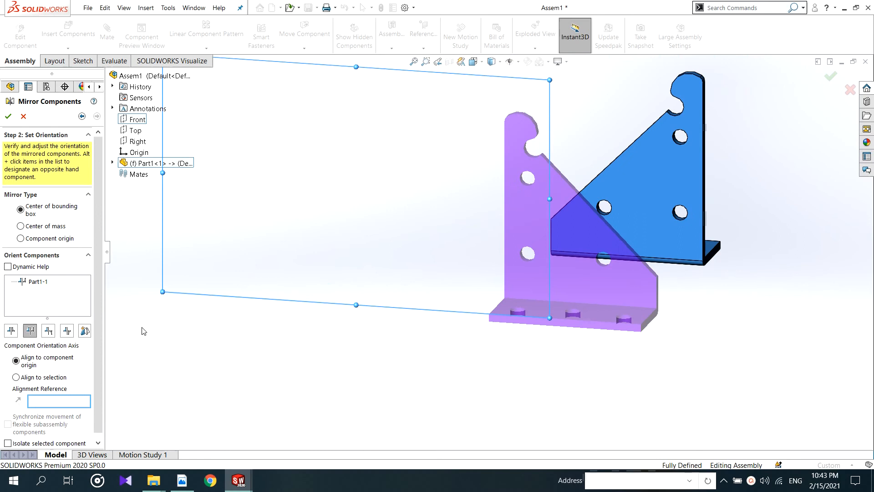
click(84, 329)
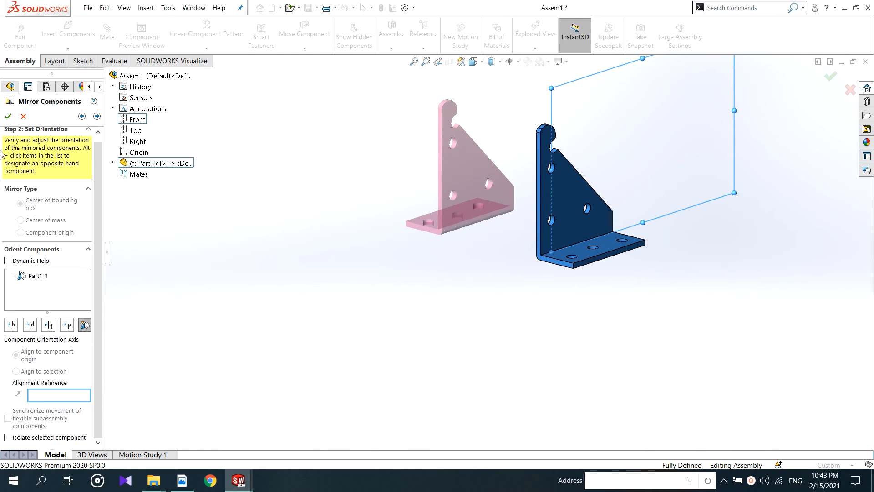
click(96, 116)
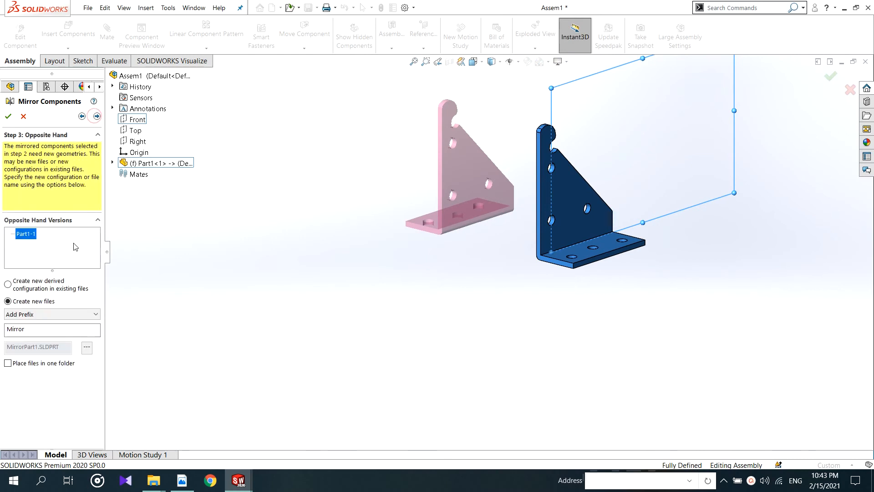
- Create MirrorComponent1 as a new file with prefix Mirror and match its units to the base part
click(52, 329)
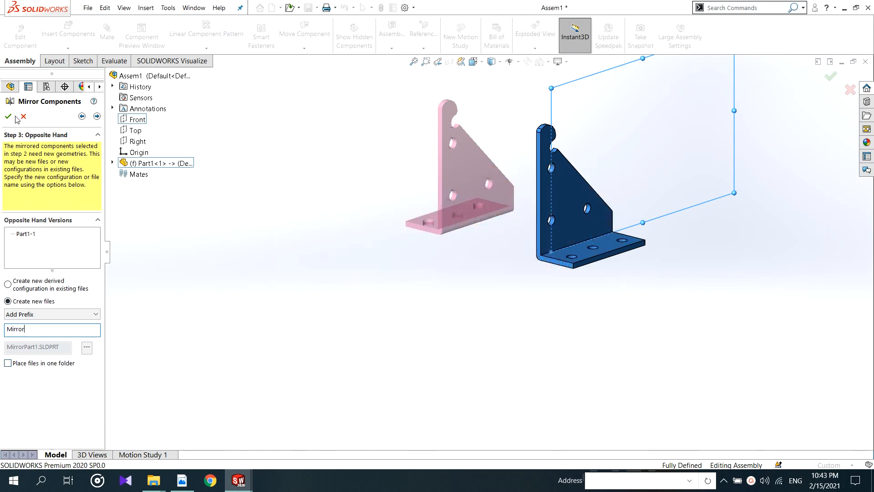
click(8, 115)
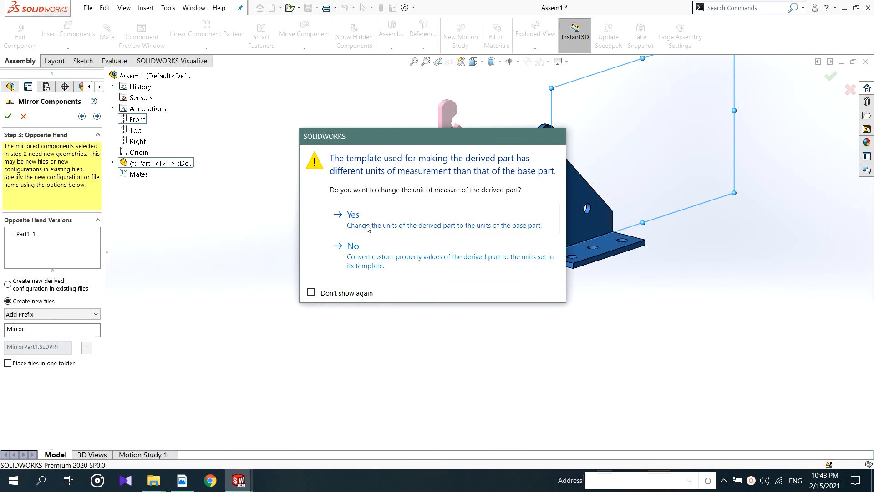
click(351, 214)
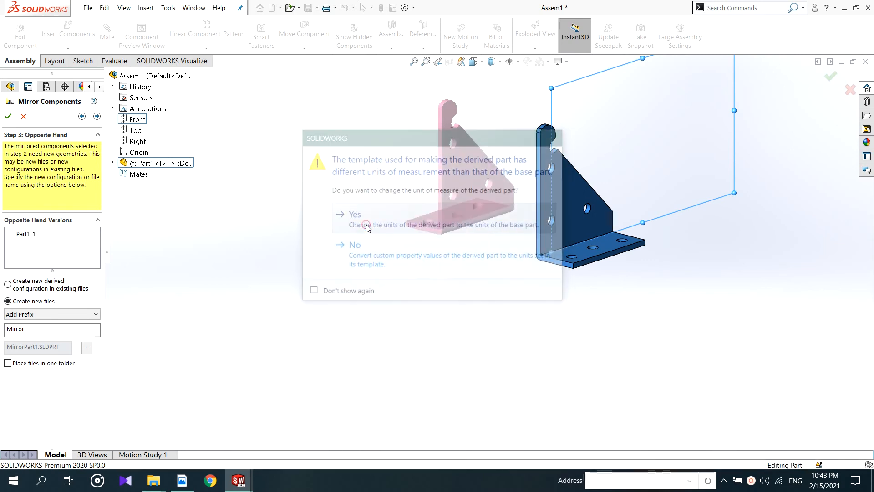
click(354, 214)
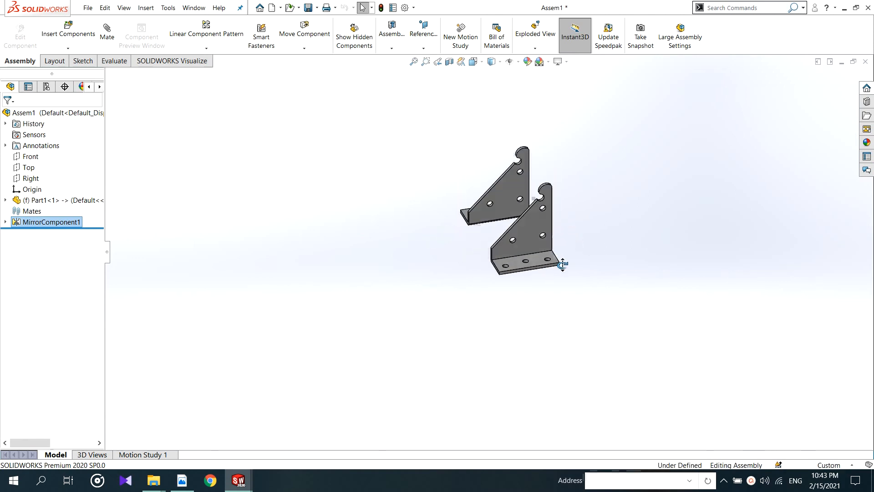
- Float Part1 and start a 63.54 mm Distance mate between faces of both brackets
click(51, 222)
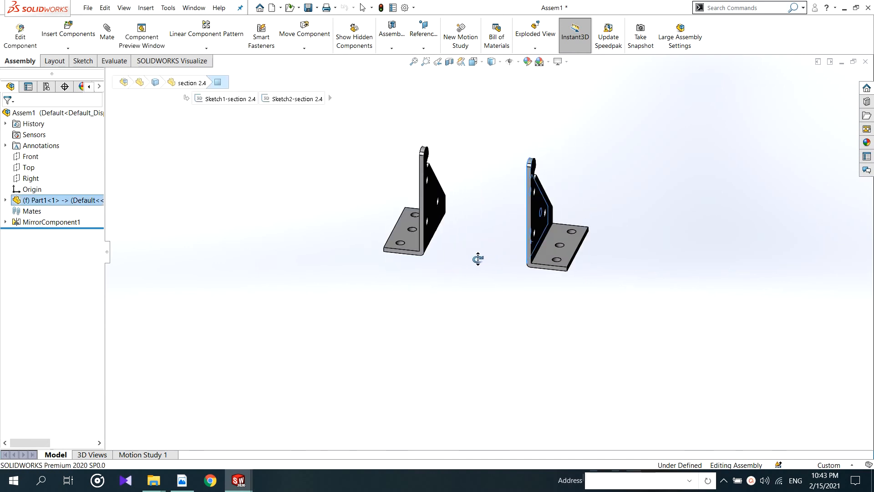
mouse_move(429, 242)
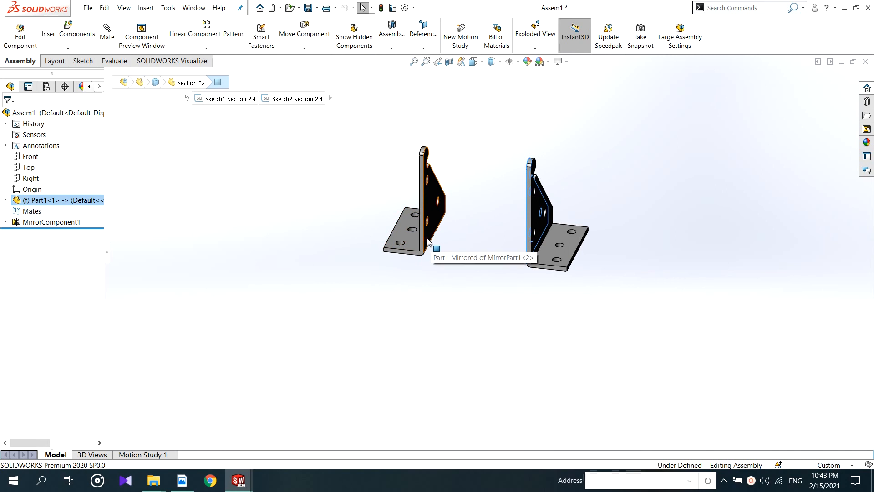
right_click(415, 249)
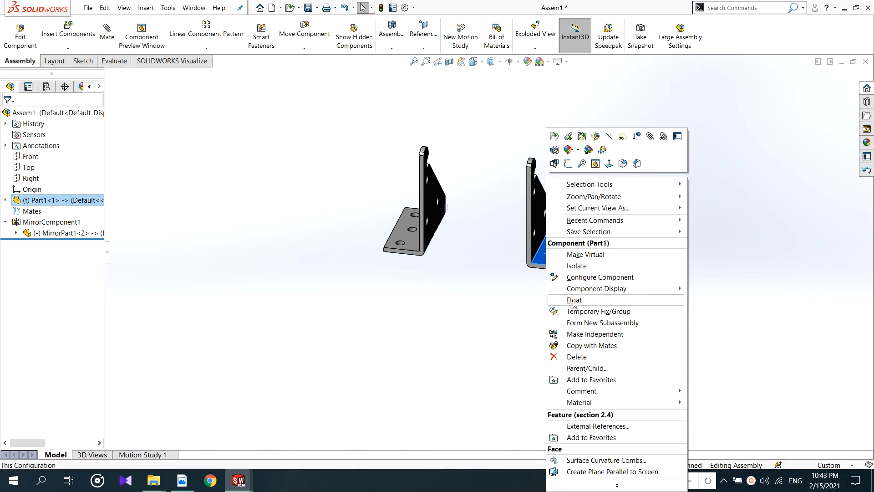
click(573, 299)
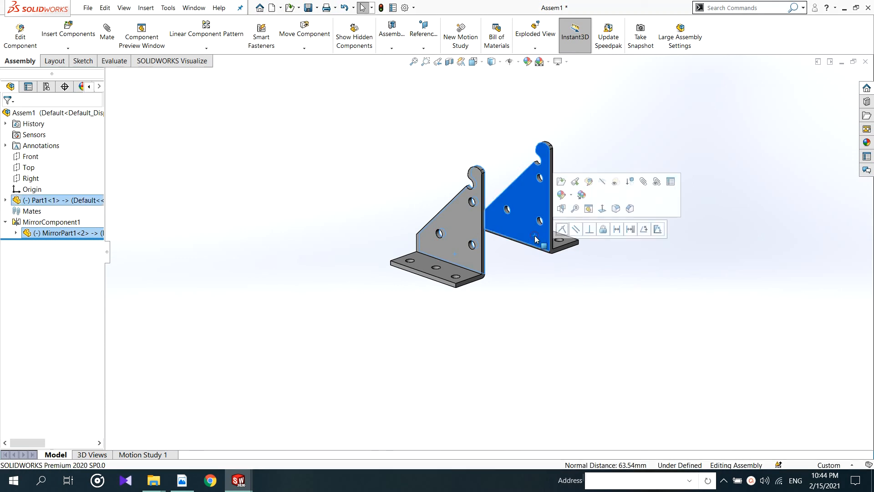
click(616, 229)
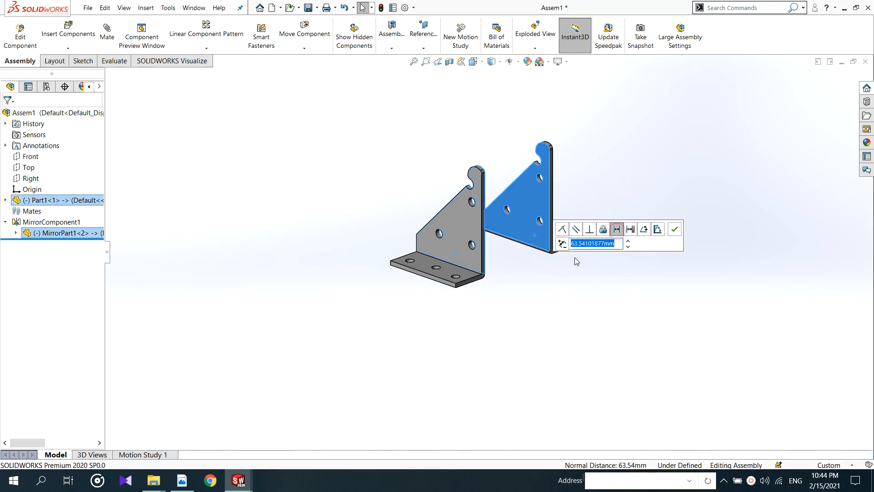